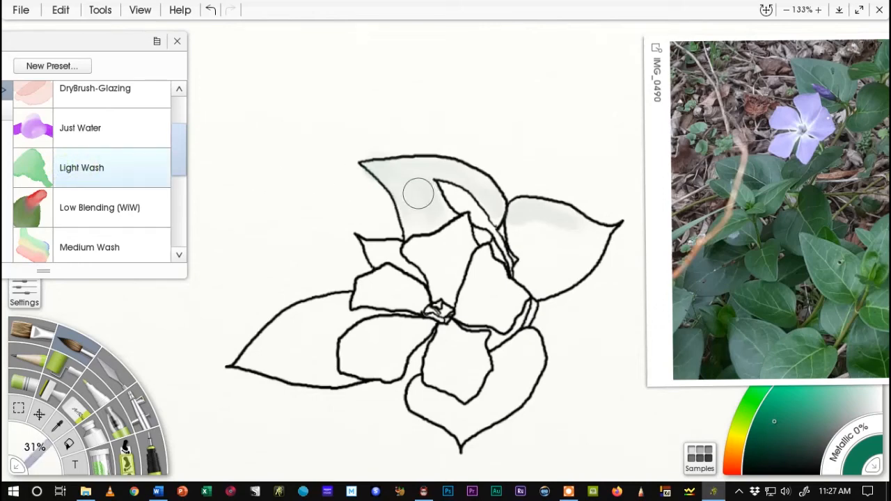
- Wash the upper-left leaf in green watercolor, glazing its lower edge darker, and tint the curved strip beside it
left_click_drag(418, 192, 376, 172)
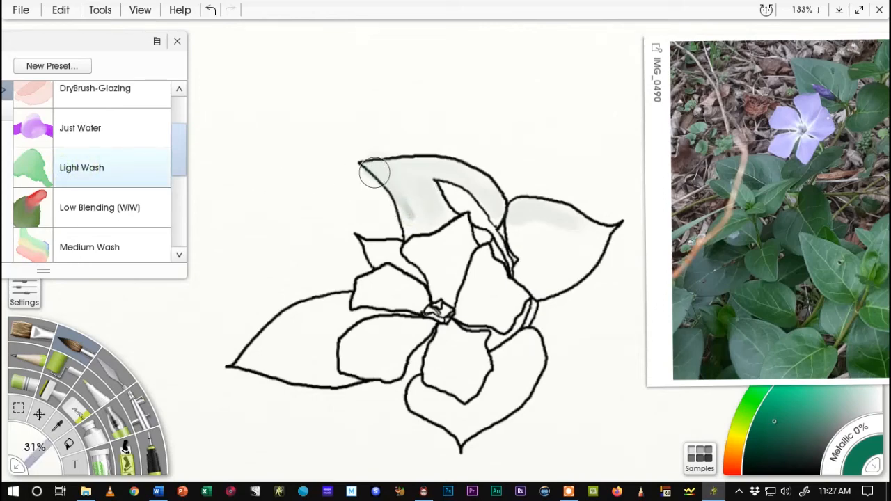
left_click_drag(376, 173, 398, 181)
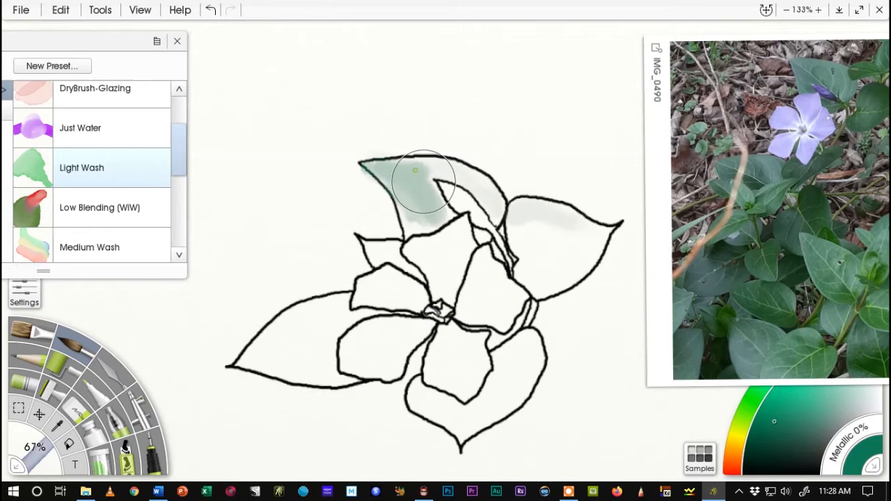
left_click_drag(420, 170, 406, 195)
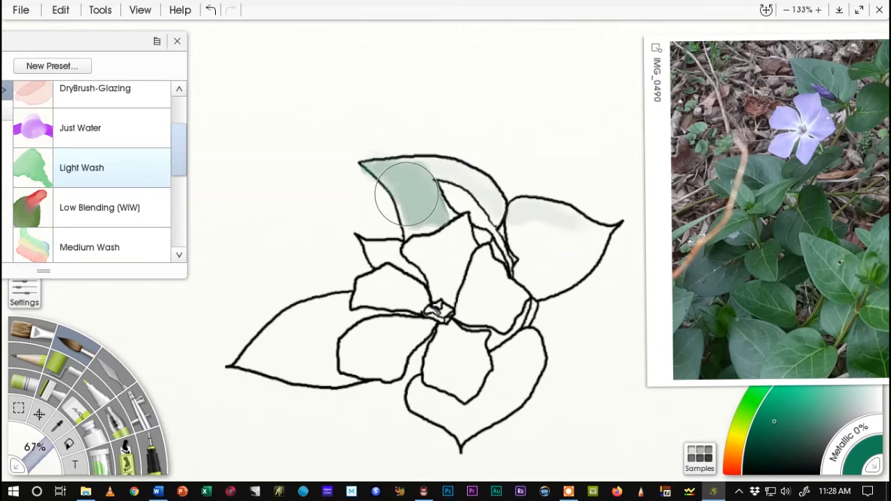
left_click_drag(406, 195, 418, 225)
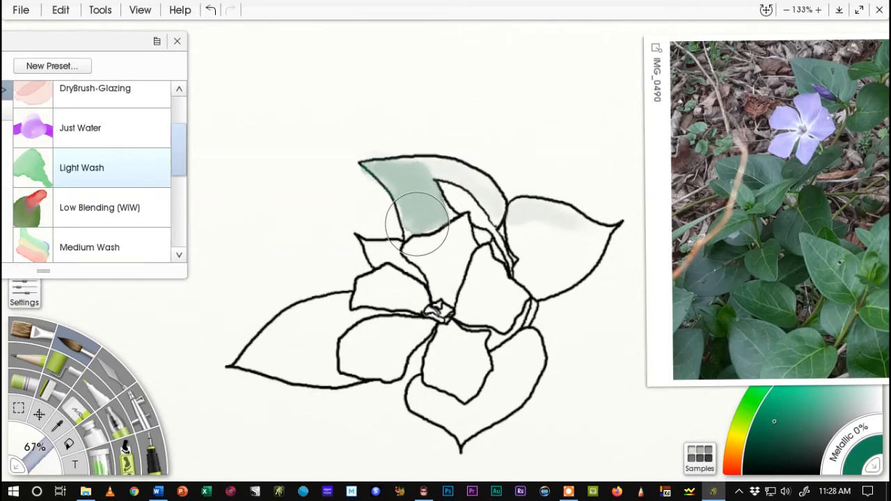
left_click_drag(418, 226, 406, 208)
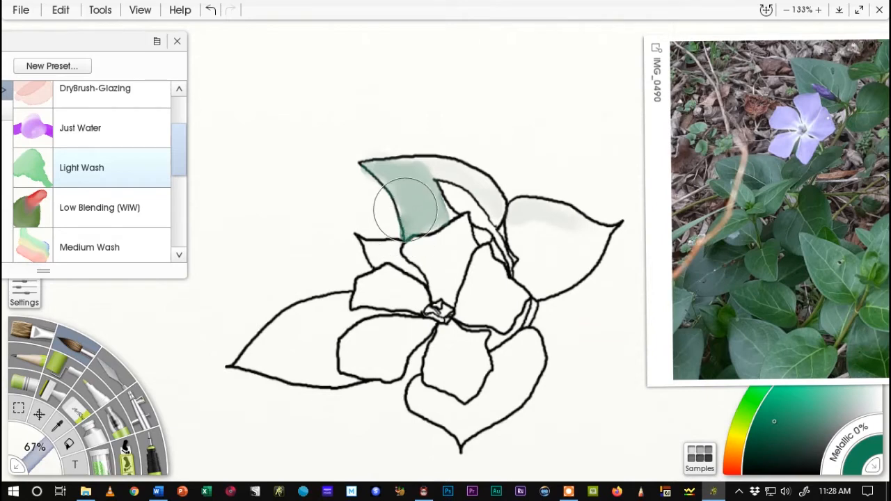
left_click_drag(406, 209, 491, 197)
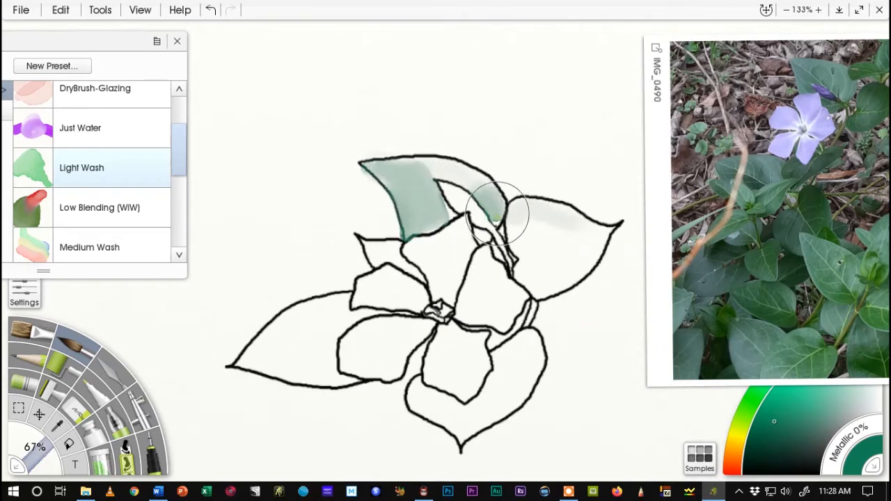
left_click_drag(499, 212, 418, 164)
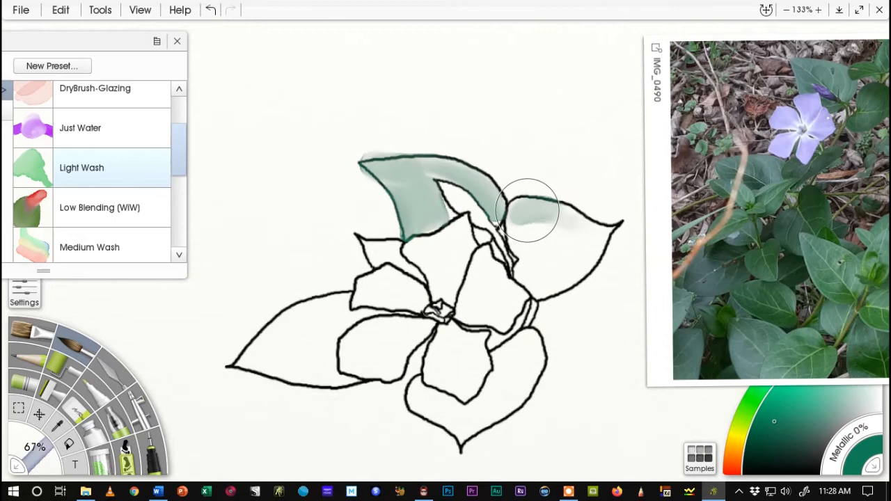
- Fill the right leaf with green wash, darkening its tip and lower part, then glaze the curved strip darker
left_click_drag(526, 208, 602, 230)
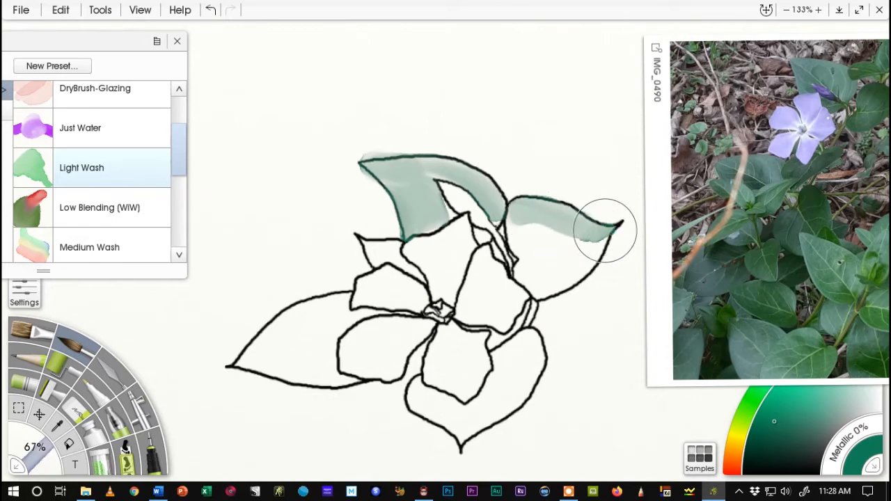
left_click_drag(605, 229, 599, 244)
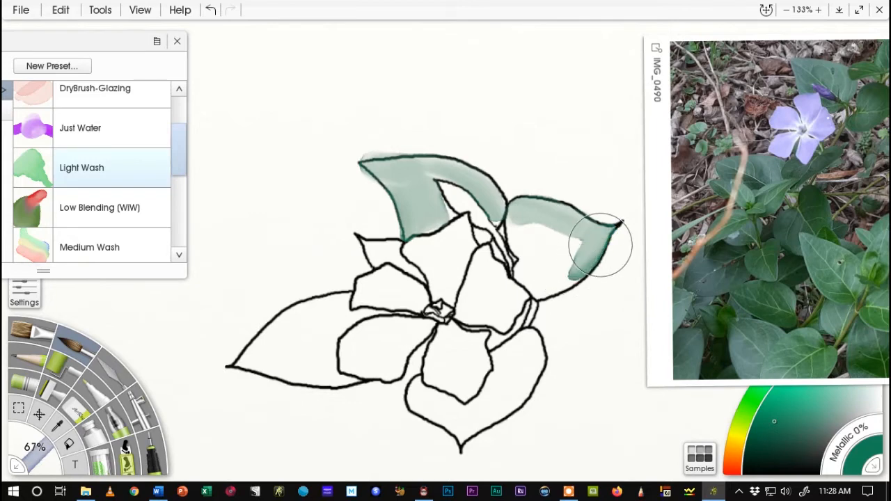
left_click_drag(602, 244, 543, 288)
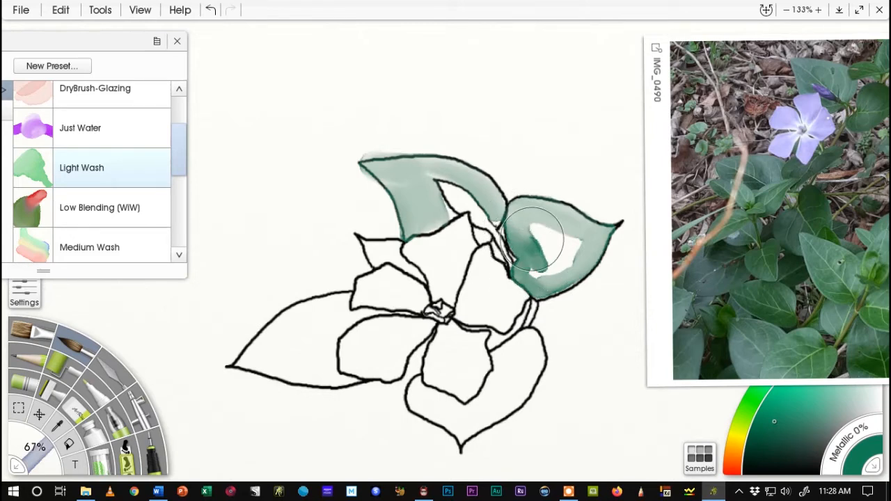
left_click_drag(532, 237, 546, 247)
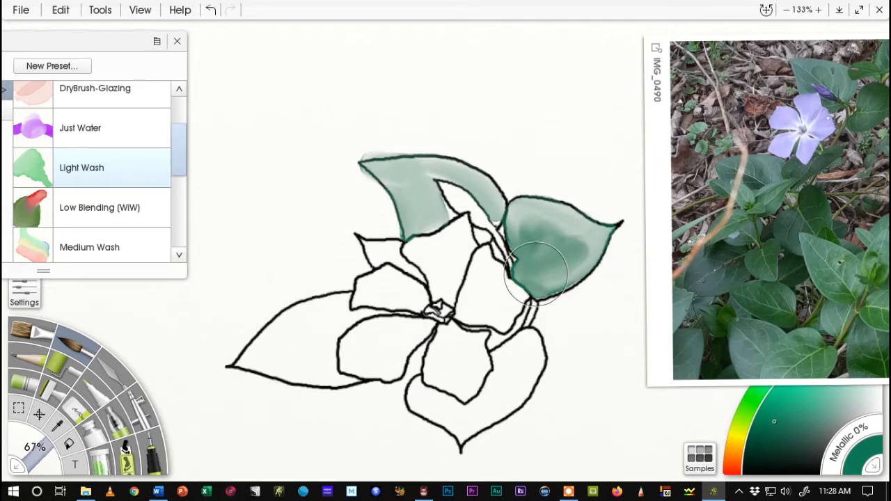
left_click_drag(536, 276, 564, 237)
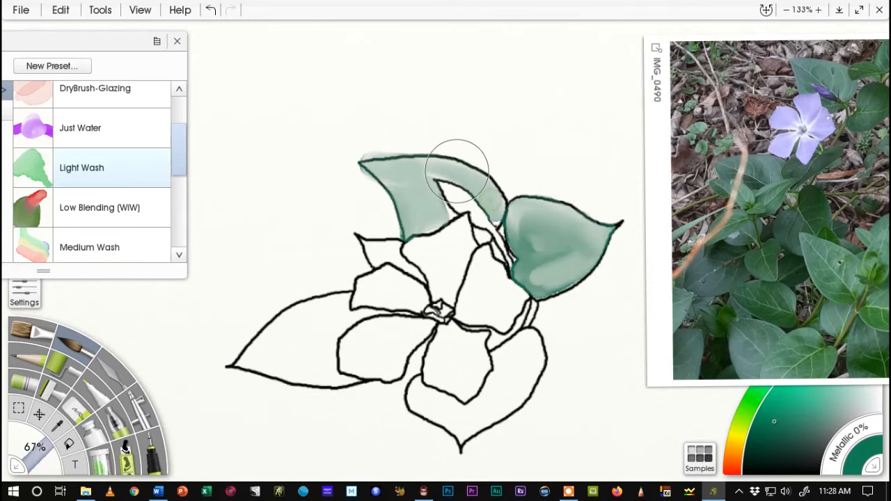
left_click_drag(457, 170, 379, 165)
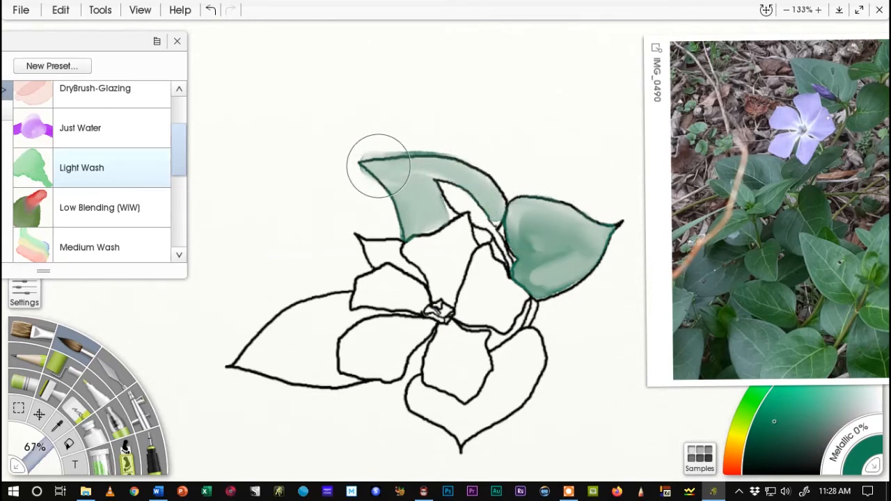
- Darken the upper-left leaf tip and wash green into the small left leaf
left_click_drag(378, 166, 443, 212)
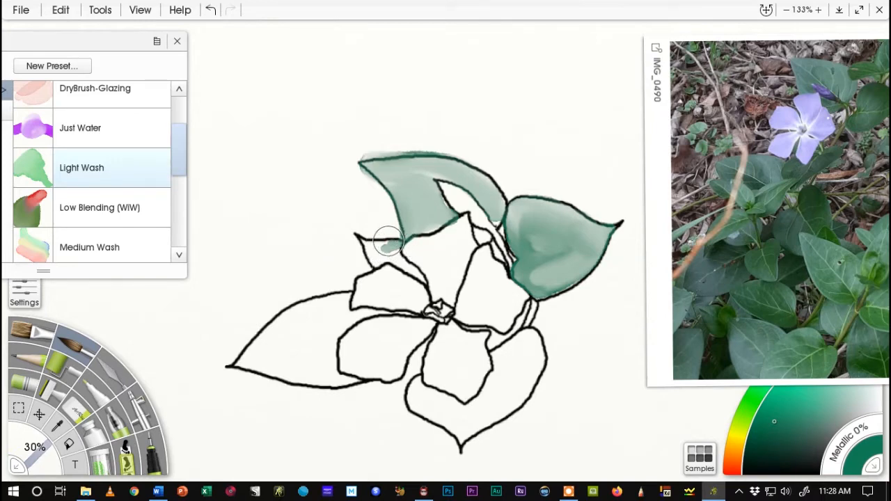
left_click_drag(390, 240, 365, 248)
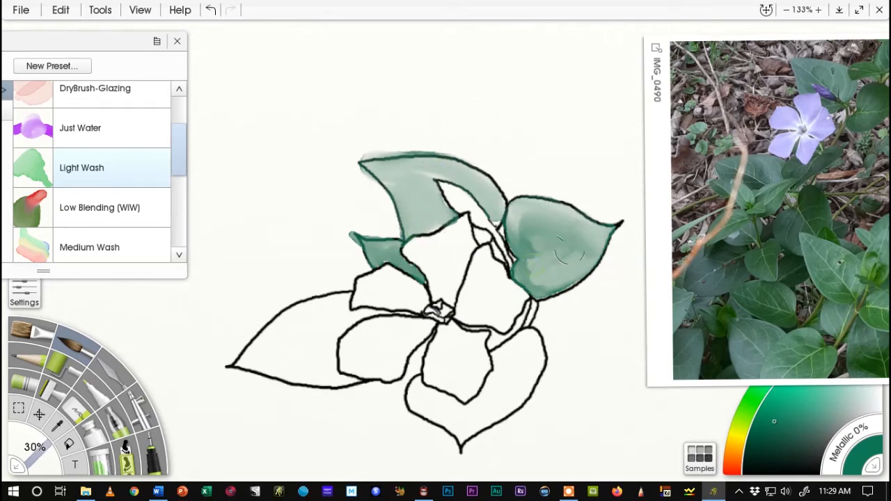
left_click_drag(564, 250, 540, 293)
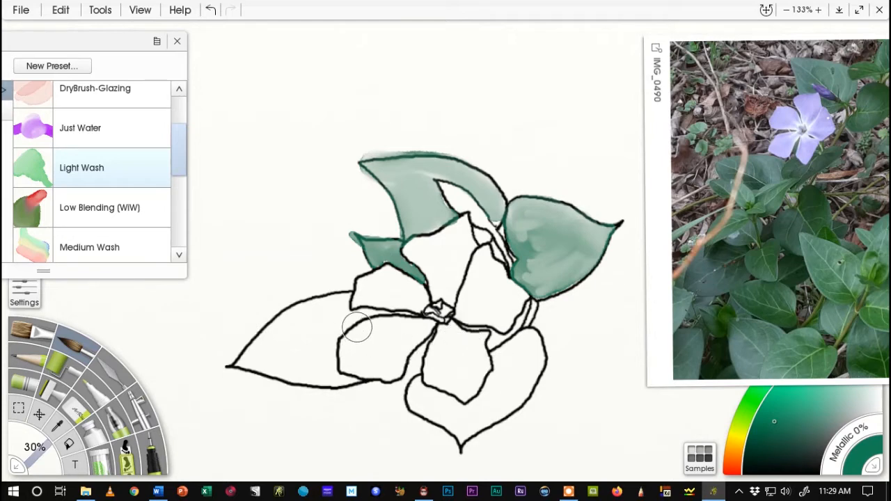
- Lay a green watercolor wash across the large lower-left leaf from tip to the flower edge
left_click_drag(357, 328, 265, 348)
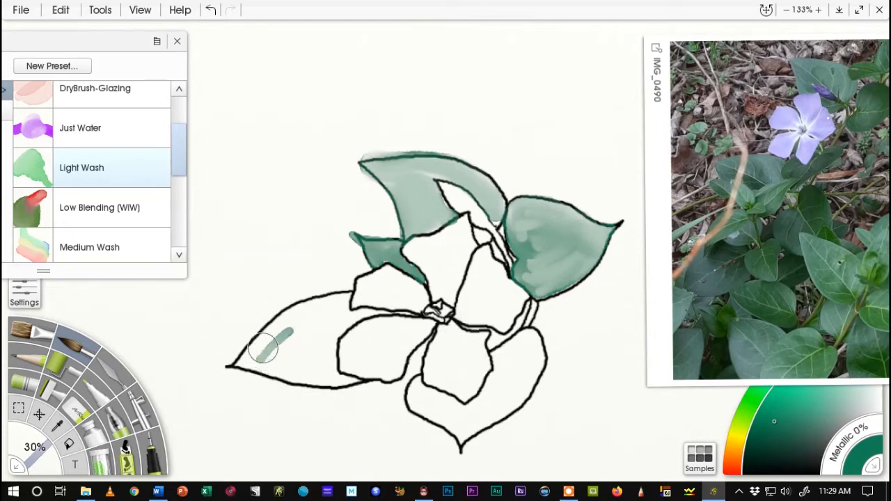
left_click_drag(293, 334, 248, 355)
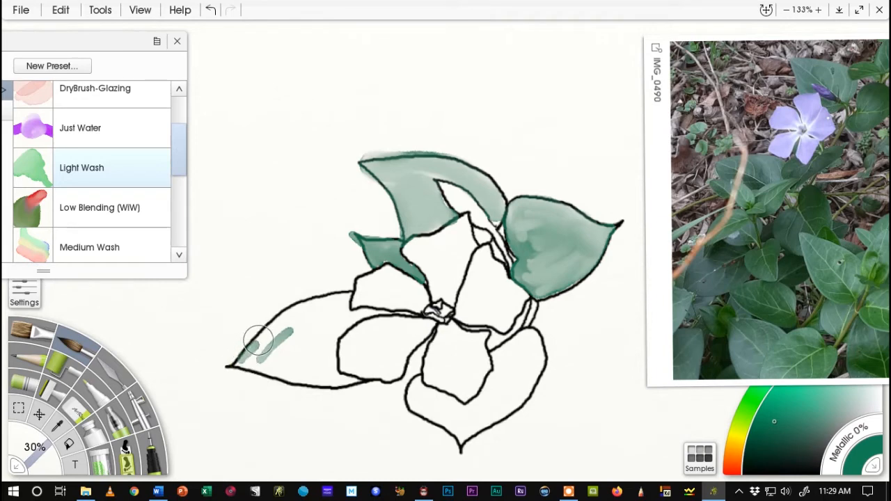
left_click_drag(256, 341, 351, 301)
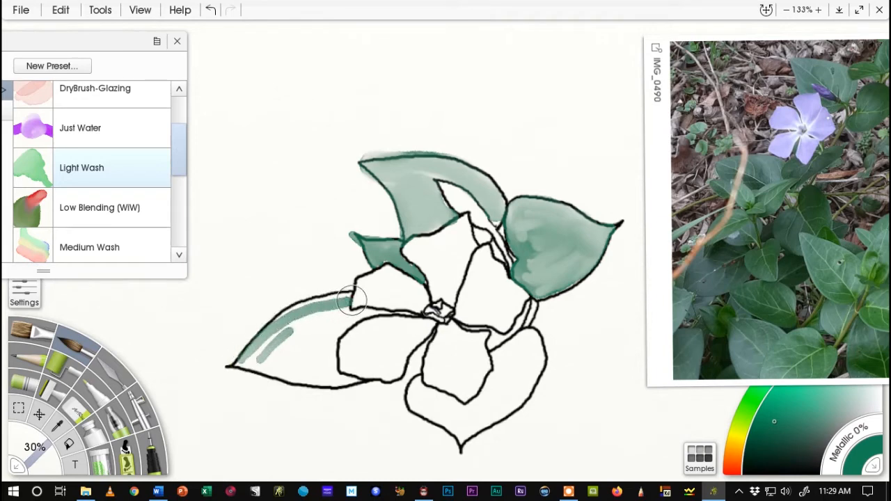
left_click_drag(351, 299, 312, 309)
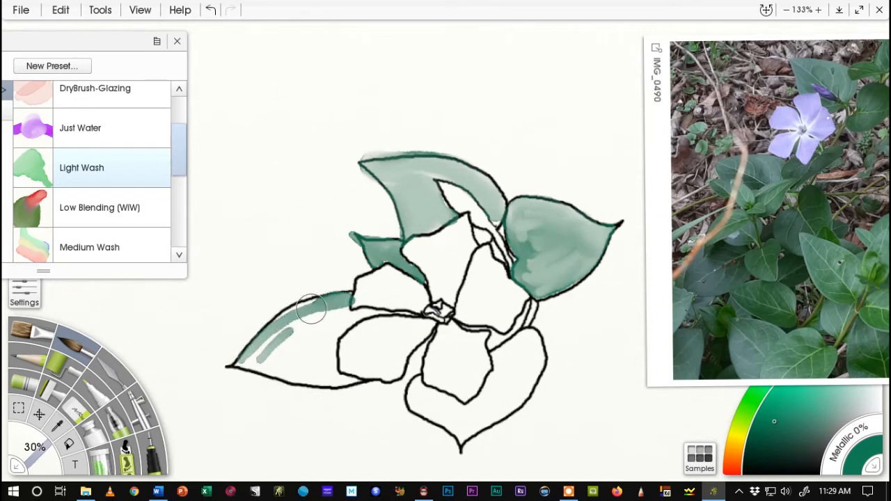
left_click_drag(312, 309, 298, 312)
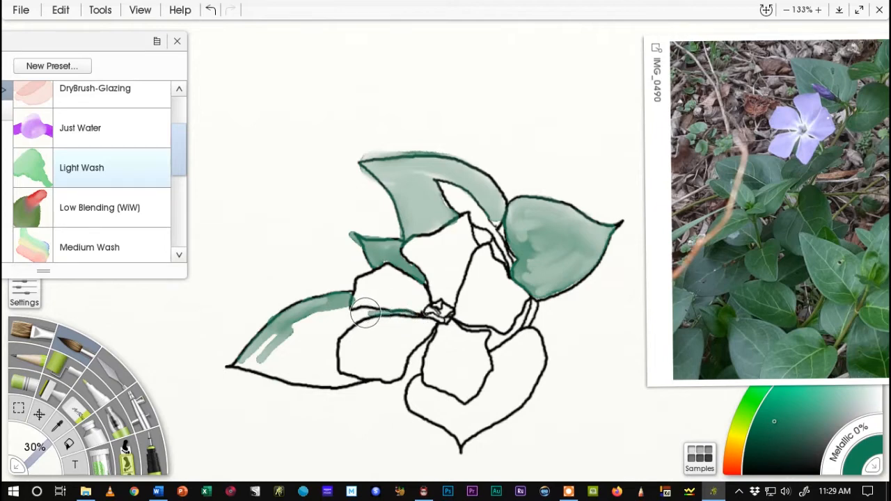
left_click_drag(365, 313, 341, 317)
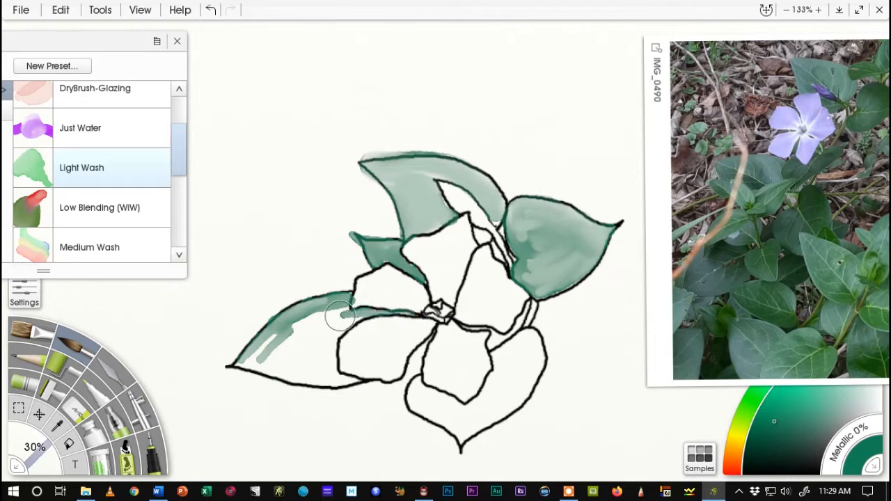
left_click_drag(341, 315, 312, 322)
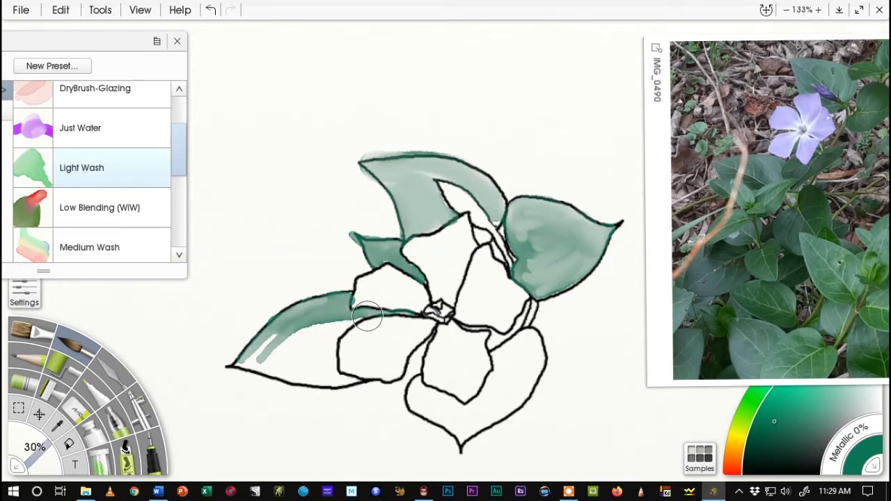
- Glaze the lower-left leaf darker, deepening shading along its bottom edge
left_click_drag(369, 318, 327, 345)
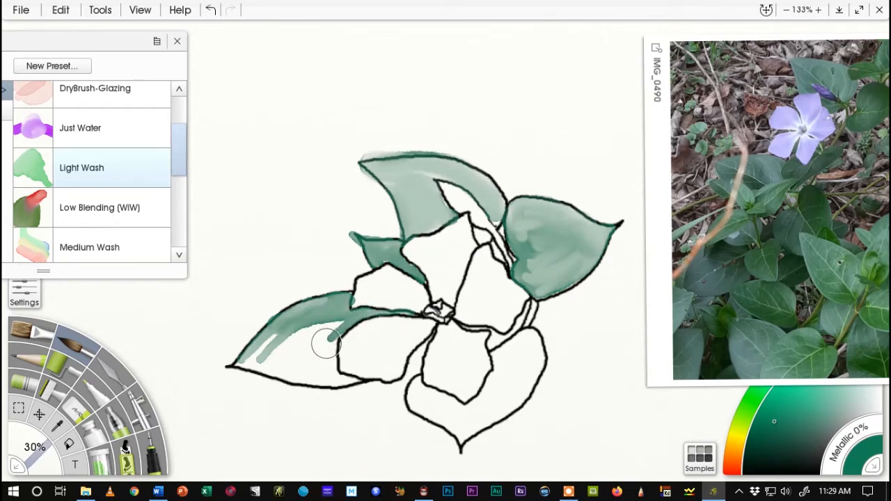
left_click_drag(327, 345, 293, 323)
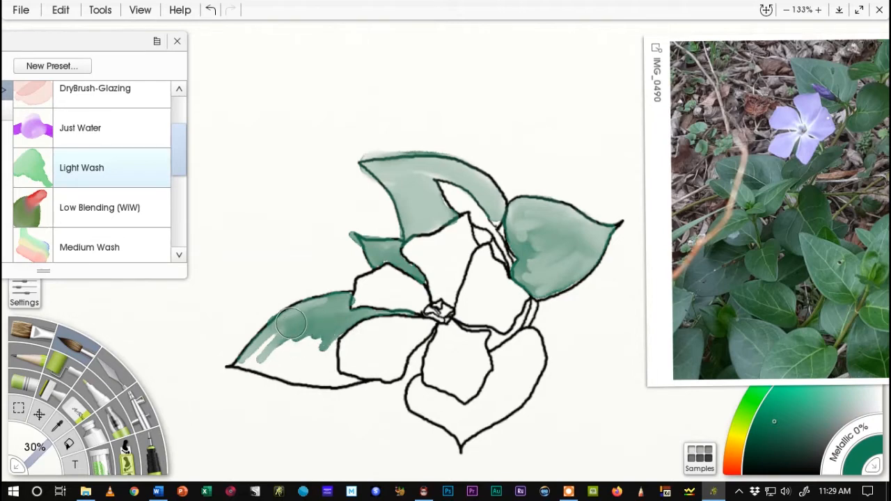
left_click_drag(293, 327, 240, 364)
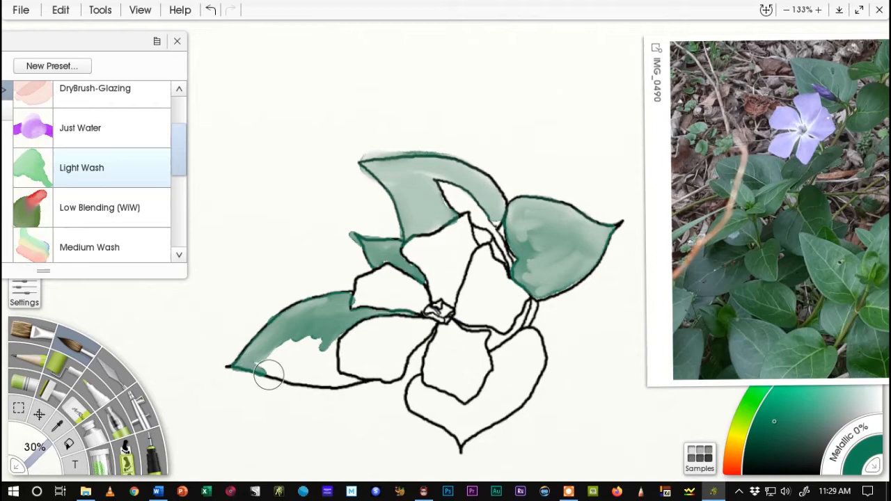
left_click_drag(270, 374, 359, 381)
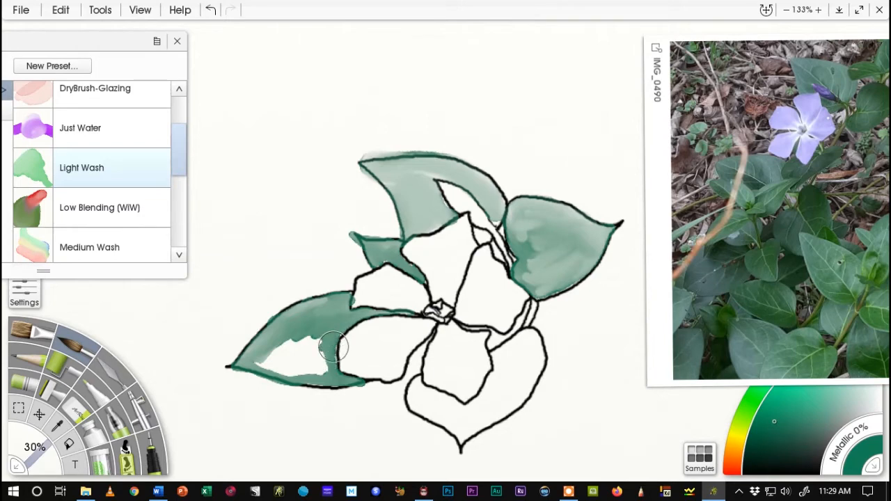
left_click_drag(334, 348, 290, 345)
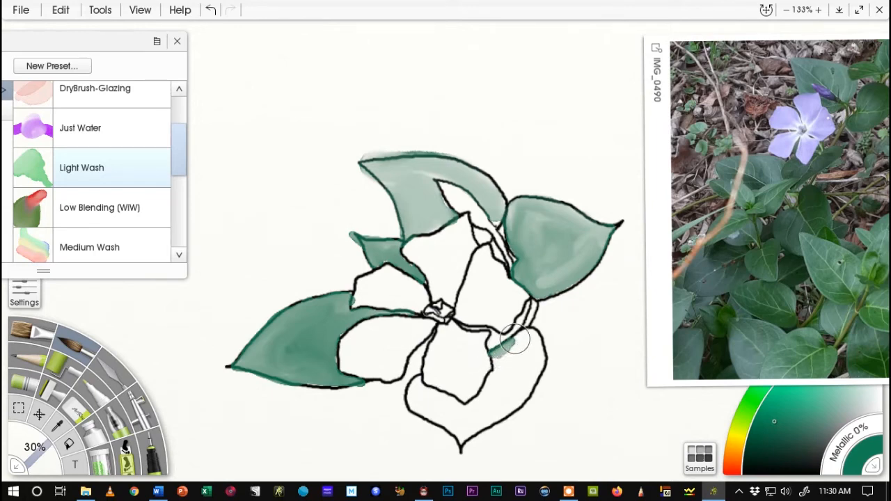
- Wash green down the strip right of the petals and into the lower right leaf
left_click_drag(516, 340, 543, 348)
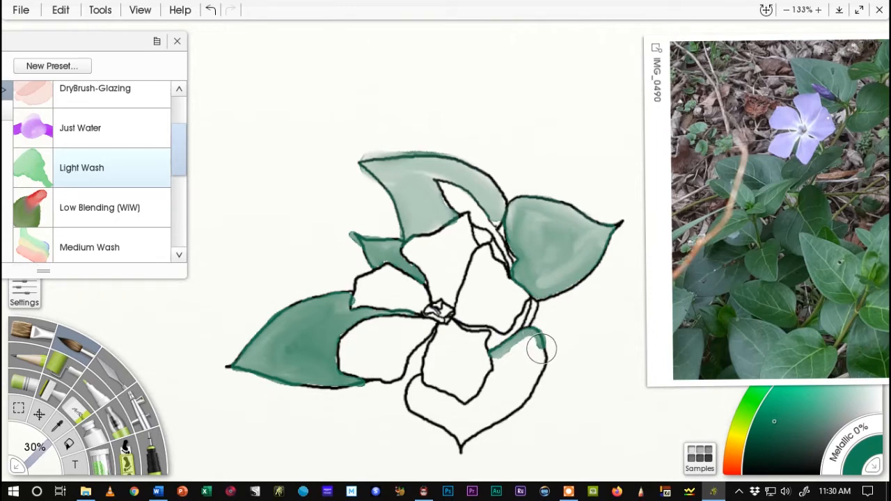
left_click_drag(543, 348, 518, 401)
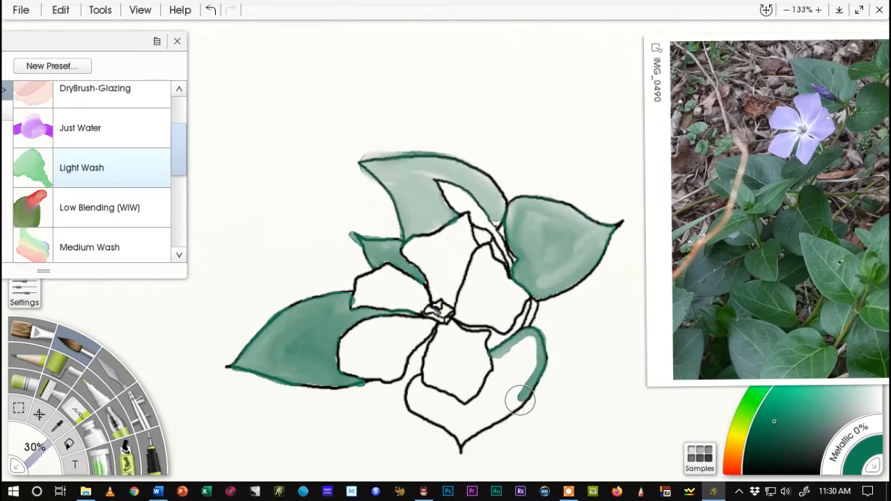
left_click_drag(518, 401, 467, 434)
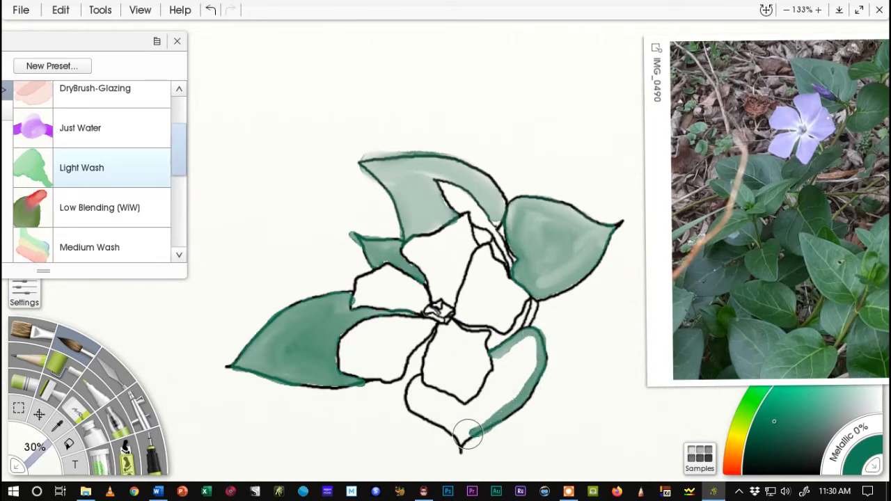
left_click_drag(466, 435, 501, 407)
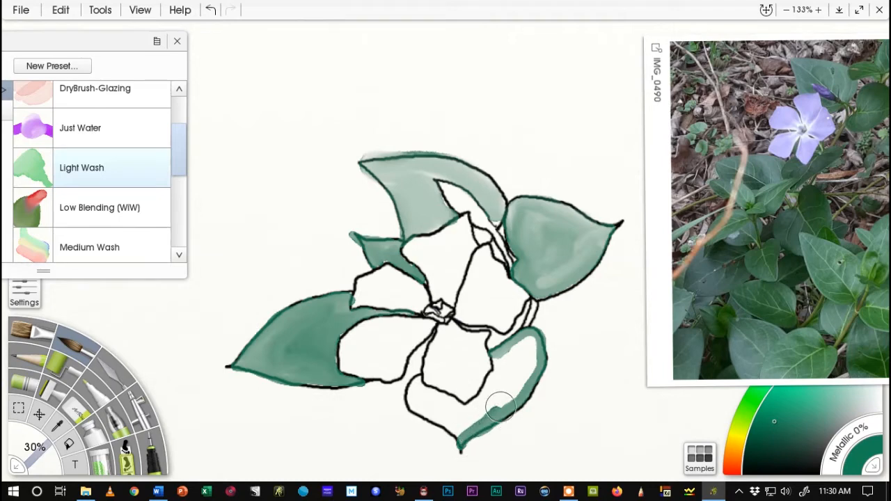
left_click_drag(501, 407, 529, 331)
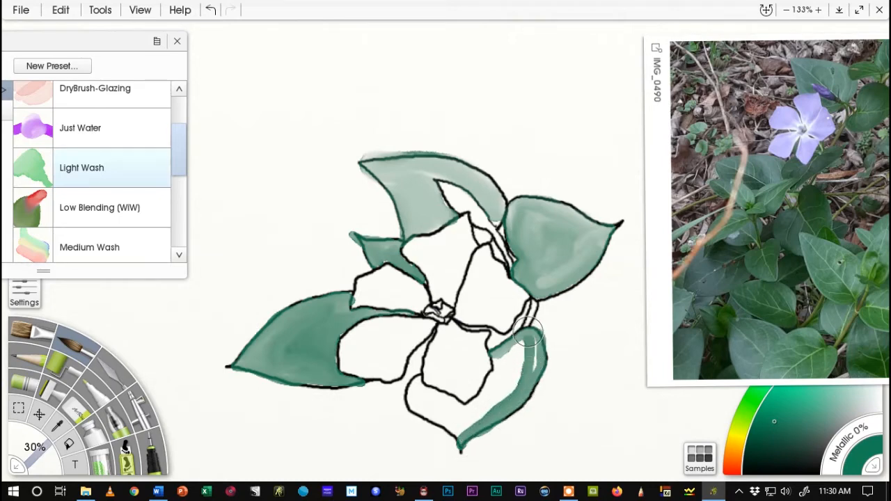
left_click_drag(529, 335, 504, 365)
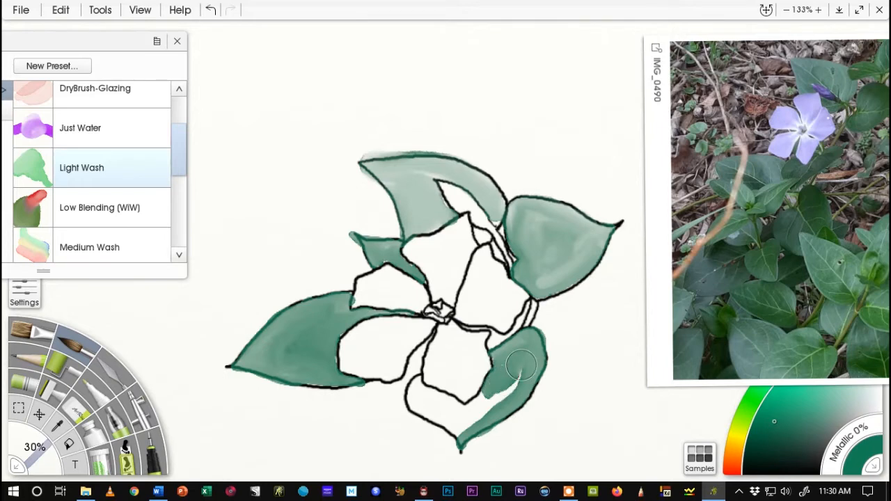
- Fill the rest of the lower right leaf and its bottom tip with green wash
left_click_drag(522, 365, 470, 410)
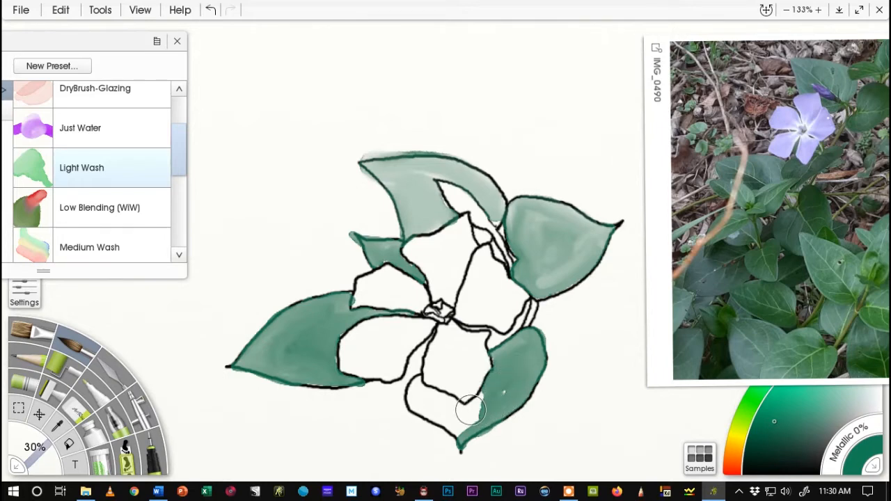
left_click_drag(472, 409, 518, 376)
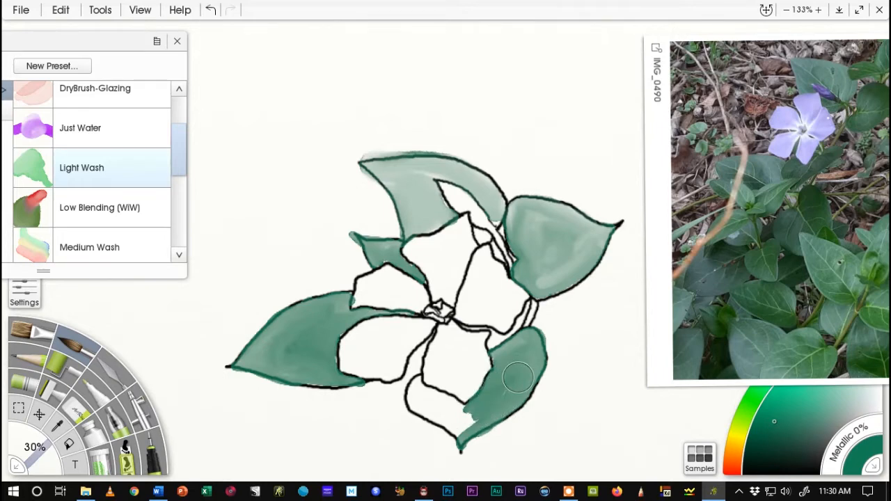
left_click_drag(519, 376, 457, 411)
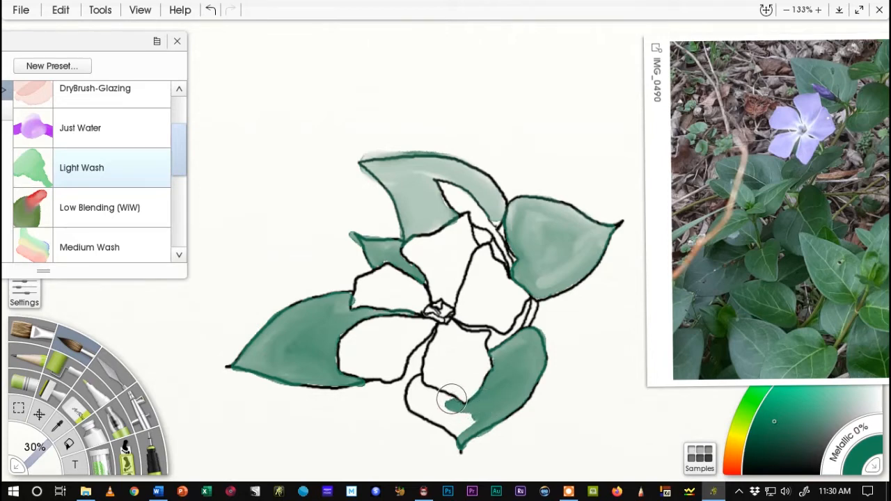
left_click_drag(452, 402, 418, 379)
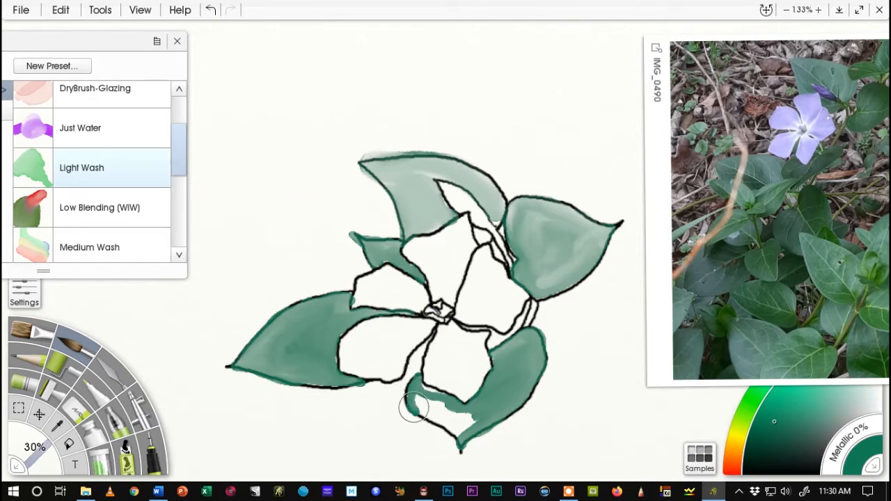
left_click_drag(415, 409, 462, 424)
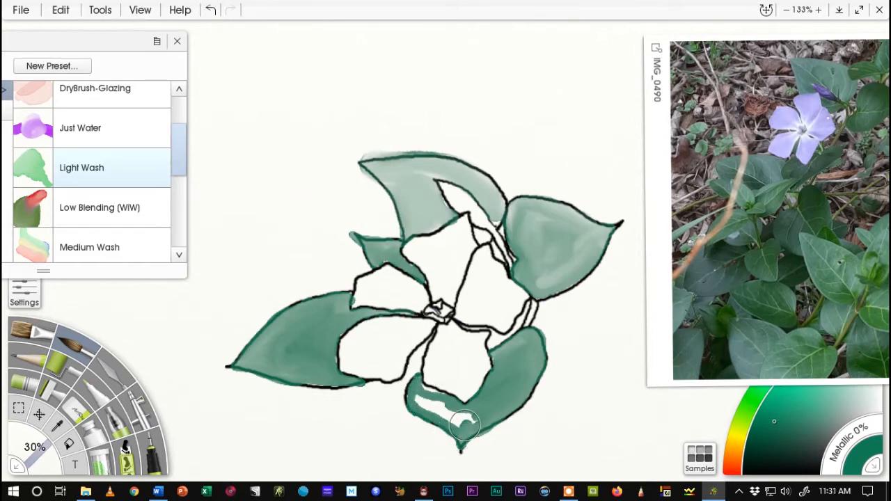
left_click_drag(466, 424, 434, 407)
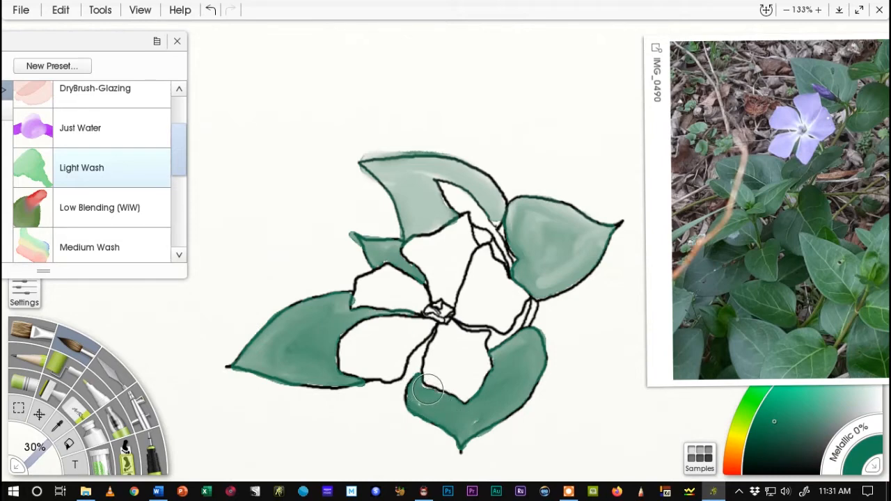
- Even out the bottom leaf's wash and glaze a darker green layer over the right leaf
left_click_drag(429, 389, 481, 412)
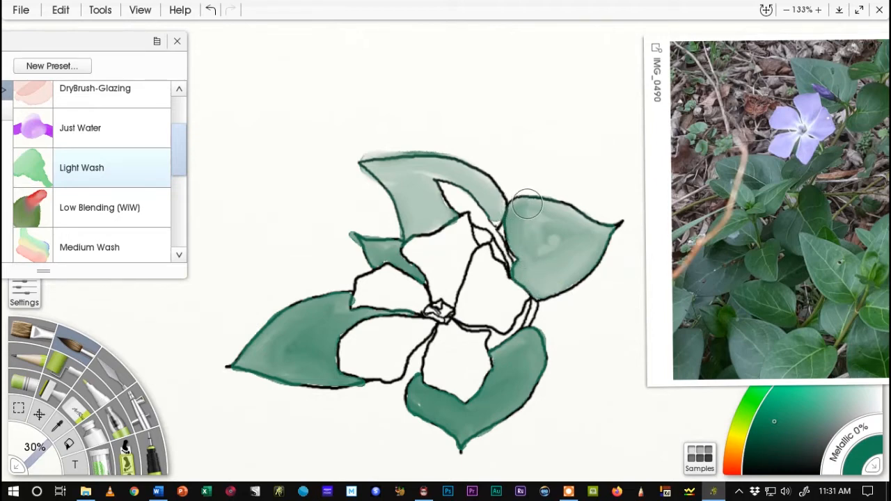
left_click_drag(526, 203, 588, 228)
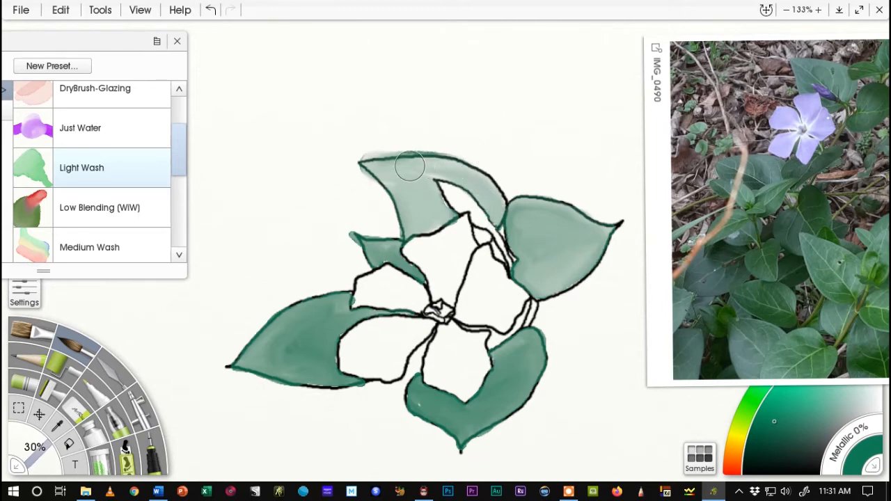
mouse_move(396, 173)
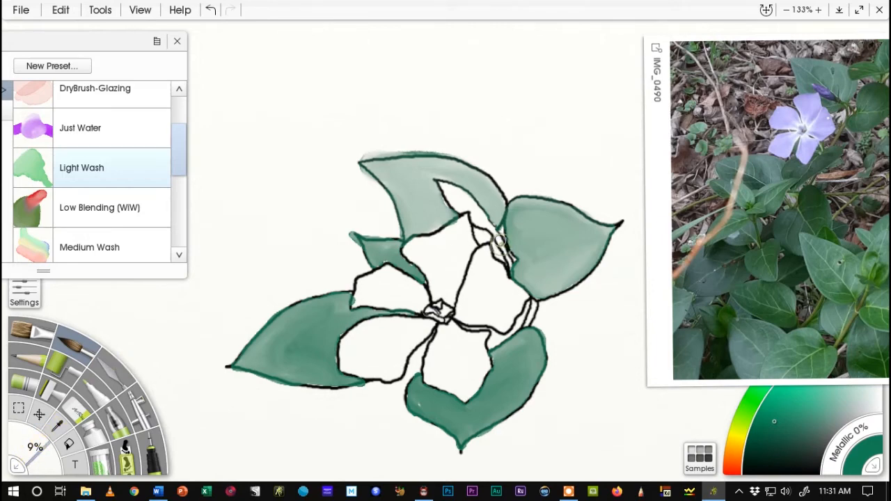
mouse_move(507, 254)
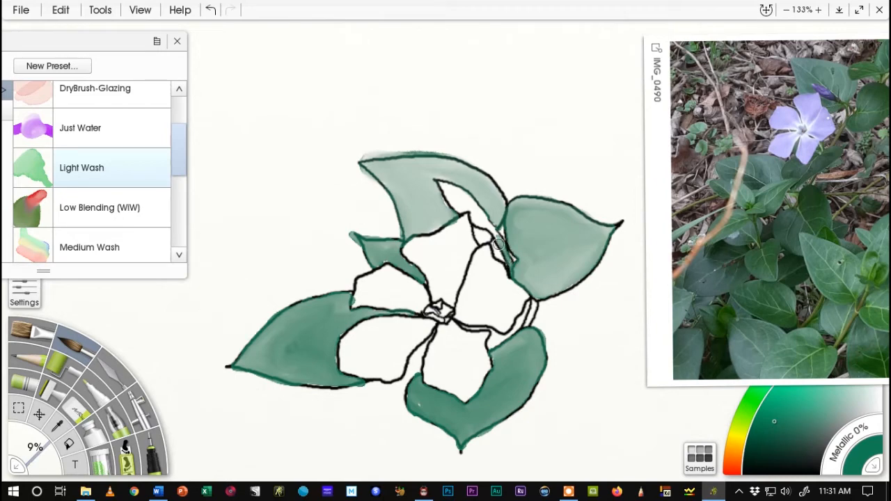
mouse_move(493, 231)
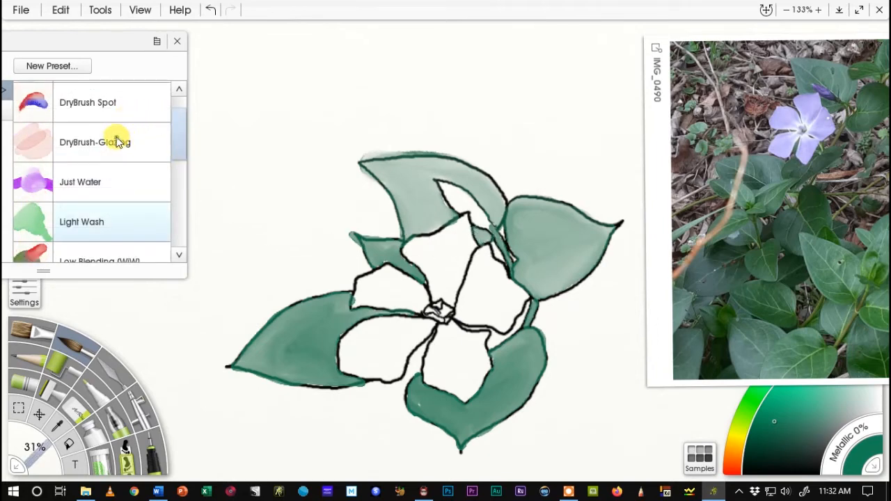
- Switch to the DryBrush-Glazing preset and darken the edges of the lower right, bottom and top leaves
left_click(95, 142)
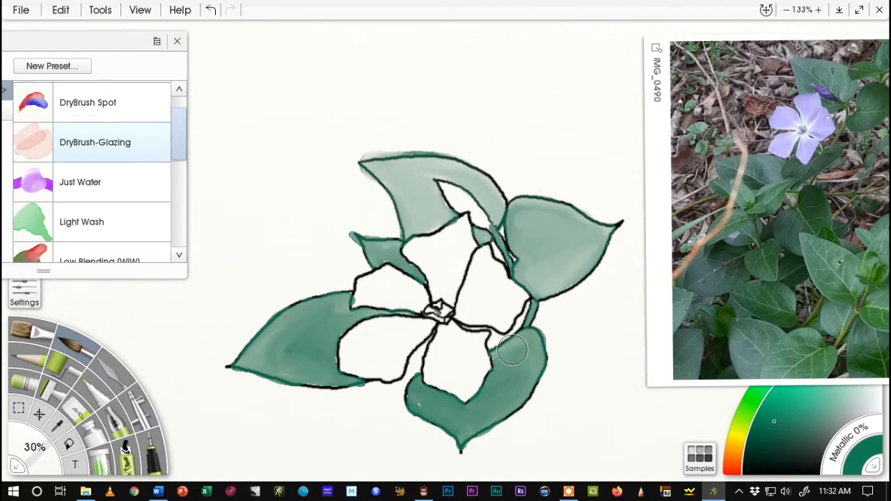
mouse_move(496, 350)
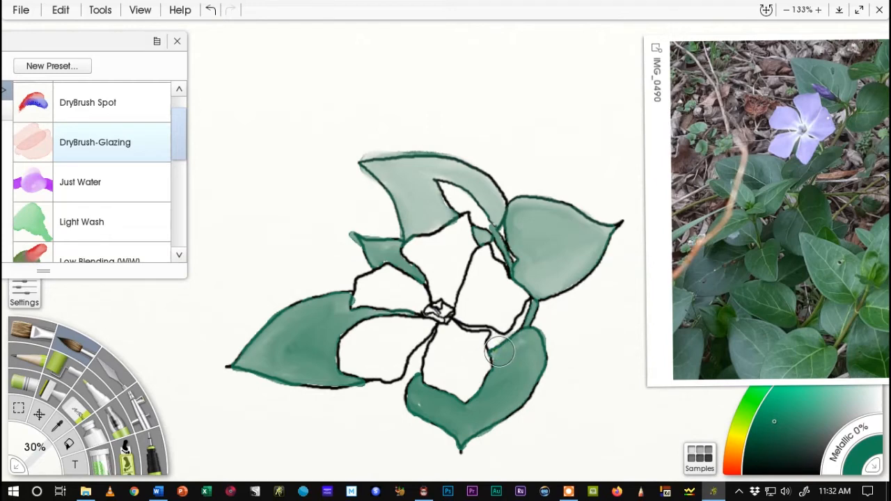
mouse_move(527, 336)
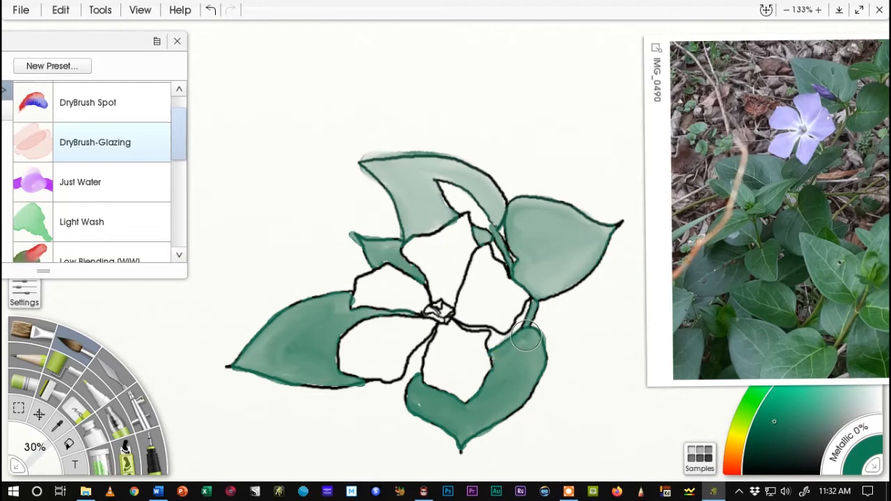
mouse_move(540, 338)
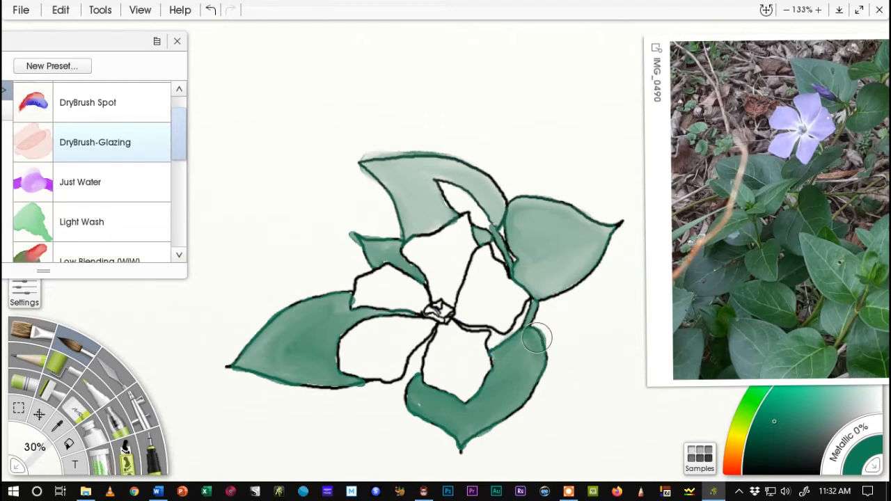
left_click_drag(536, 338, 518, 361)
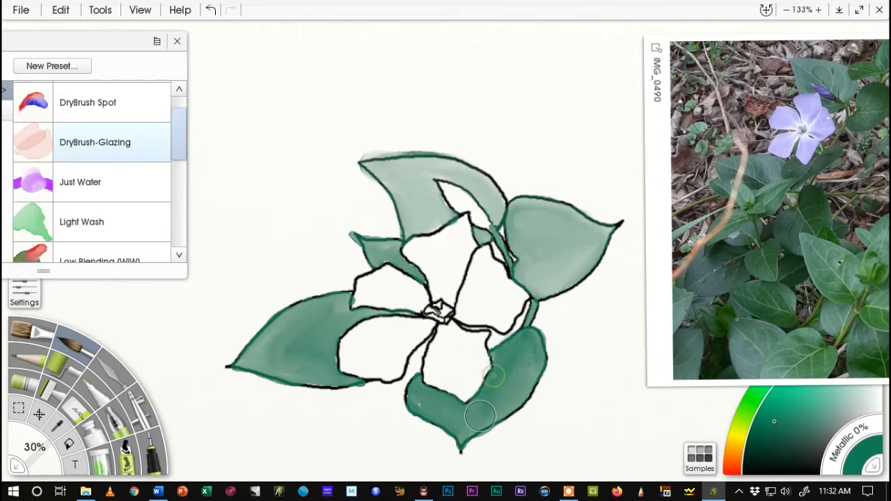
left_click_drag(480, 418, 505, 397)
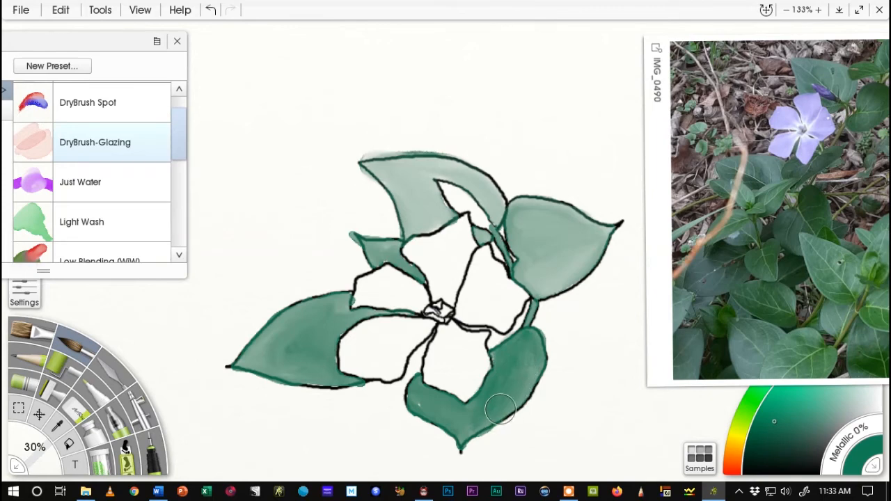
left_click_drag(502, 409, 541, 364)
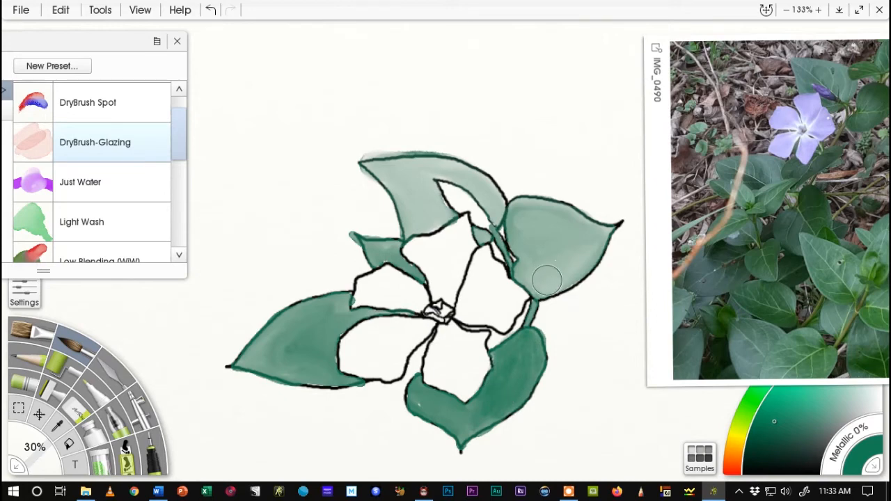
mouse_move(494, 242)
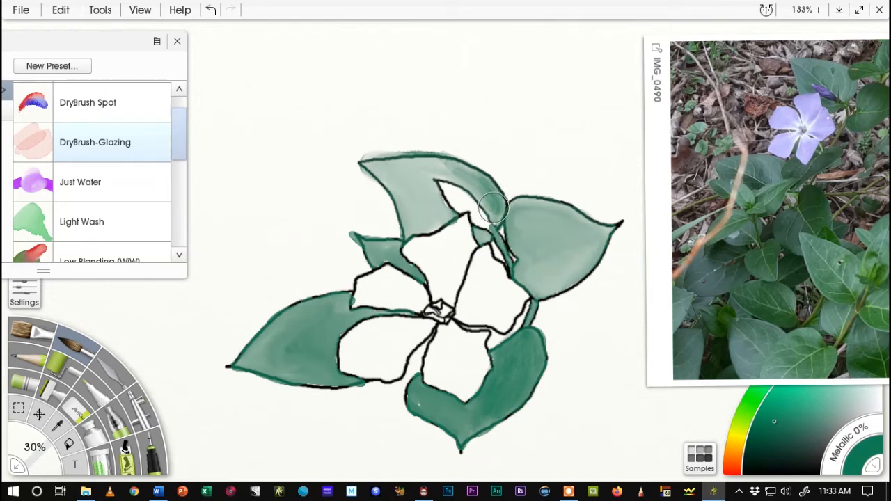
mouse_move(484, 206)
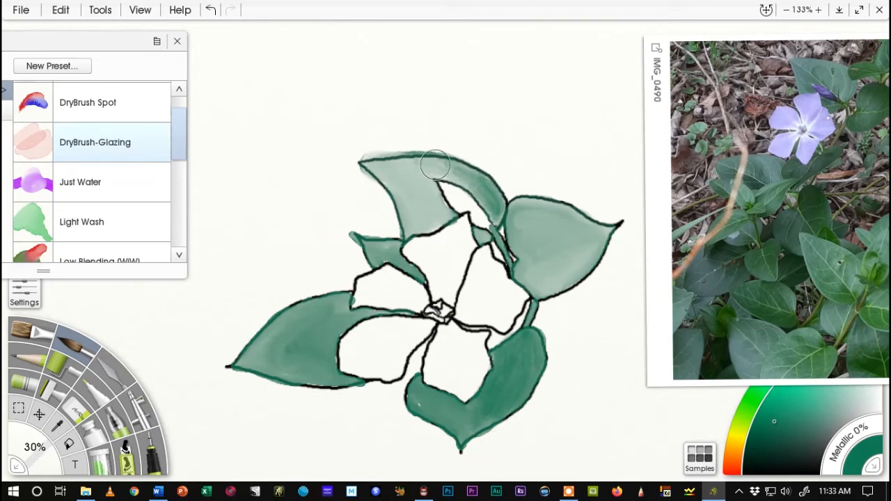
left_click_drag(435, 168, 487, 198)
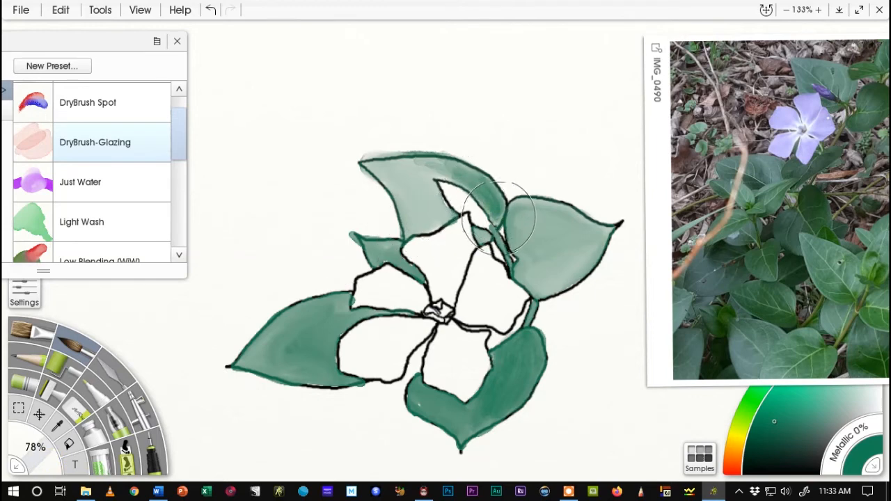
- Glaze darker shading across the top leaf, the left leaf's tip and lower edge, and beside the petals
left_click_drag(498, 216, 435, 167)
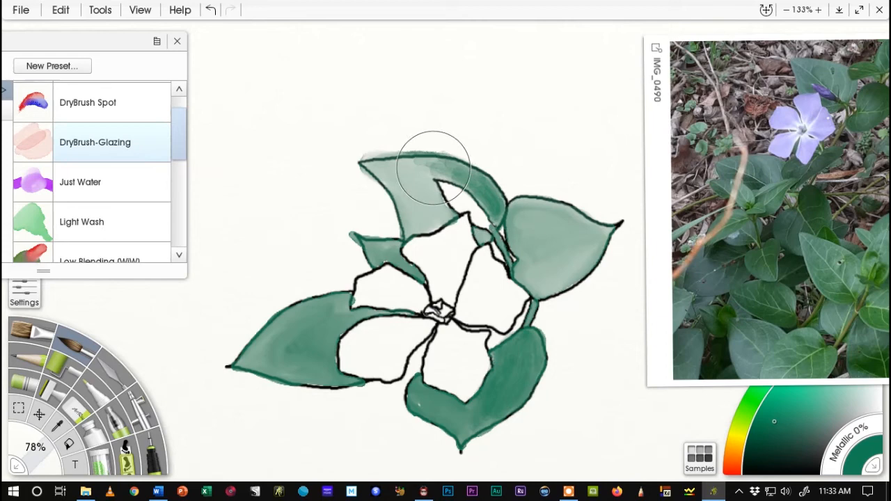
left_click_drag(434, 167, 375, 167)
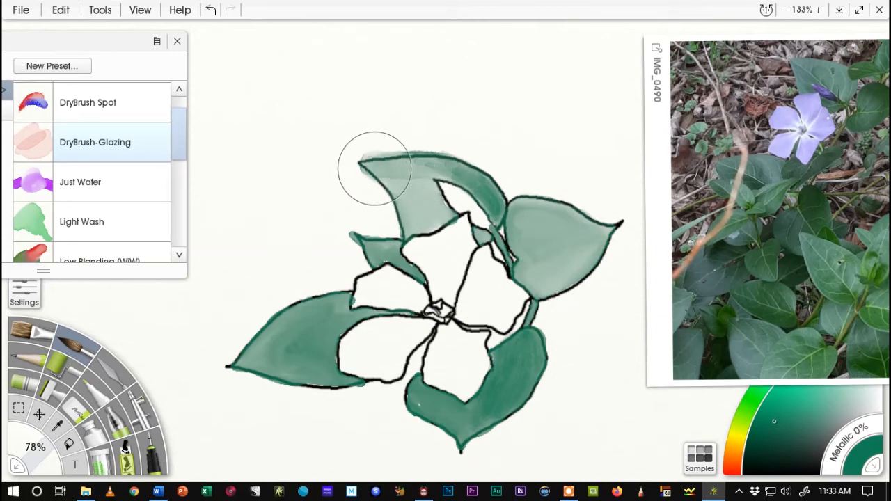
left_click_drag(375, 167, 421, 162)
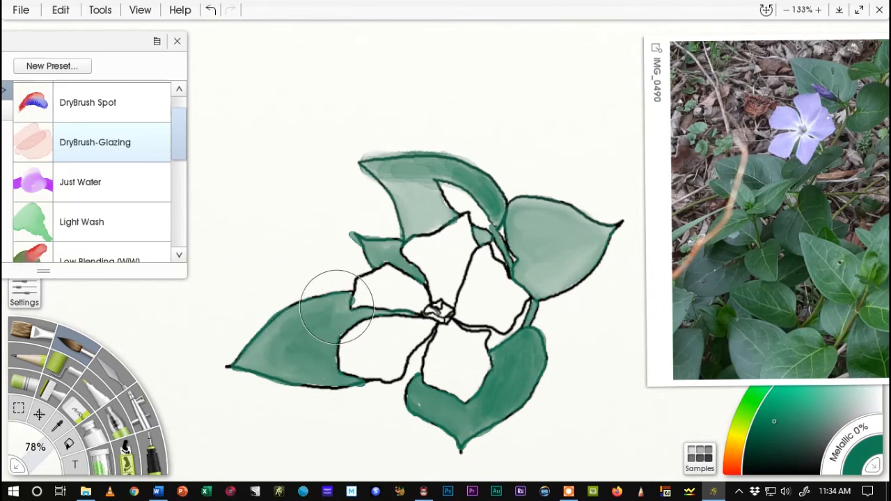
left_click_drag(337, 307, 262, 339)
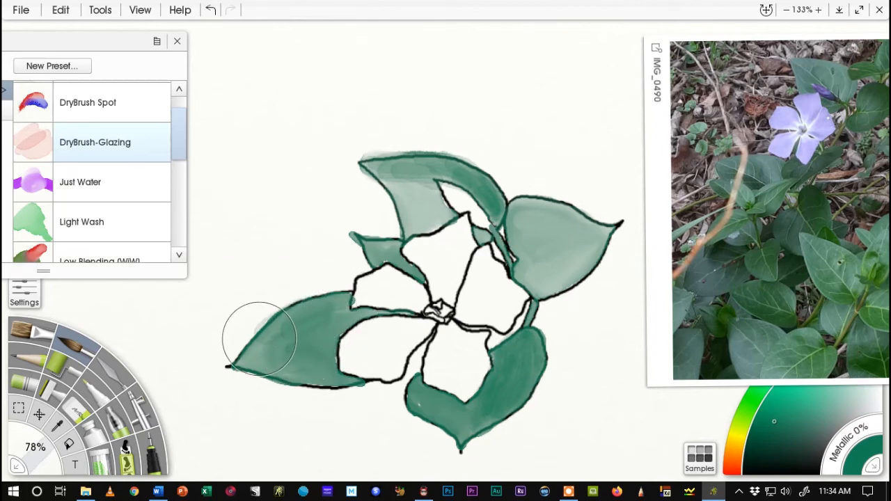
left_click_drag(262, 338, 318, 313)
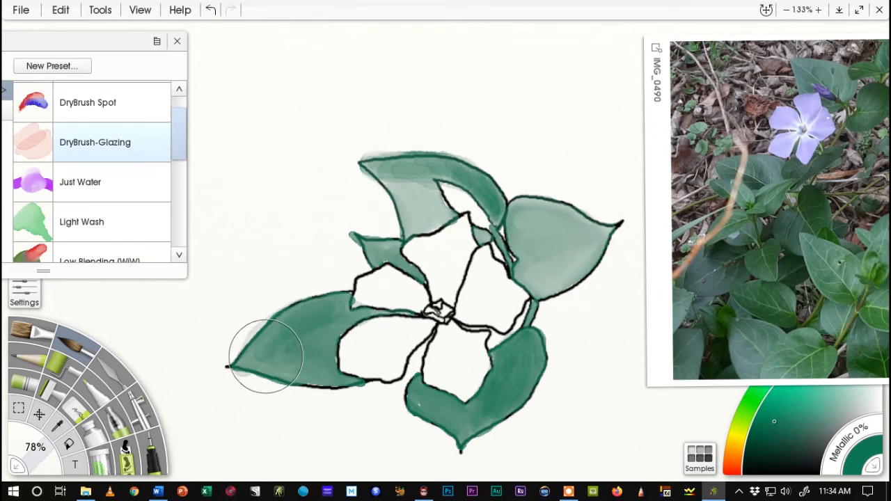
left_click_drag(265, 355, 541, 362)
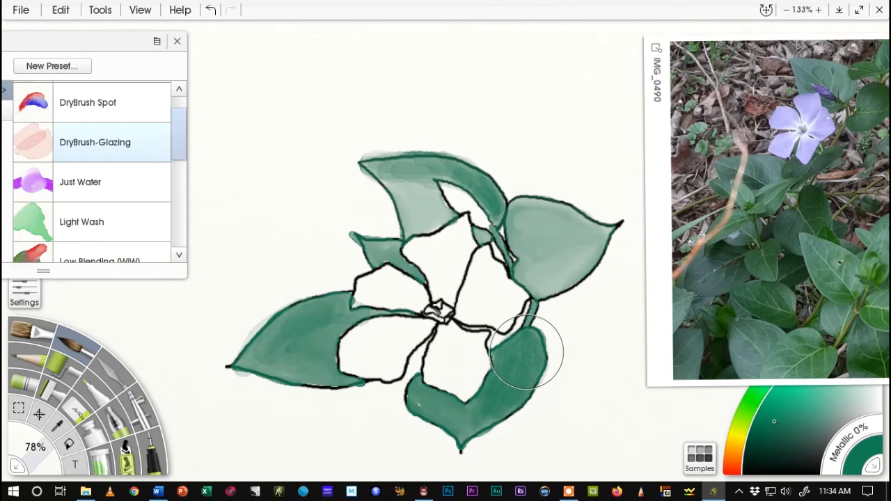
left_click_drag(526, 351, 550, 288)
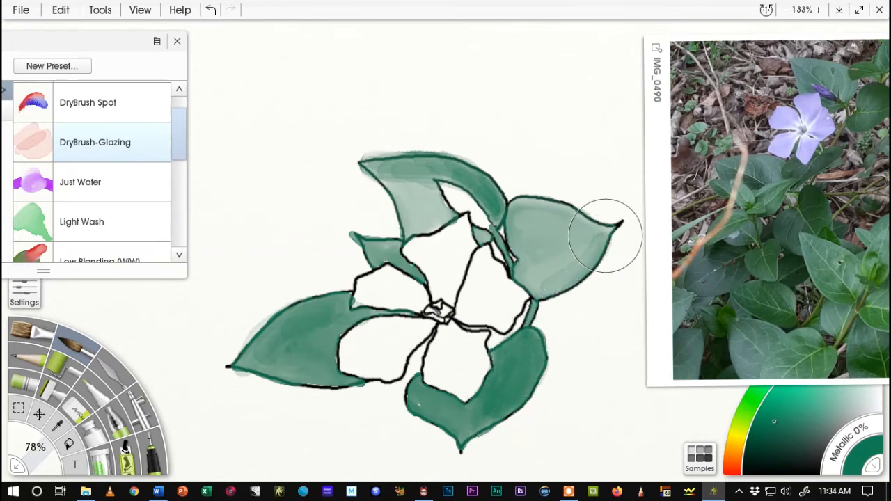
- Deepen the green glaze over the right leaf, darkening its tip and inner base
left_click_drag(606, 237, 550, 265)
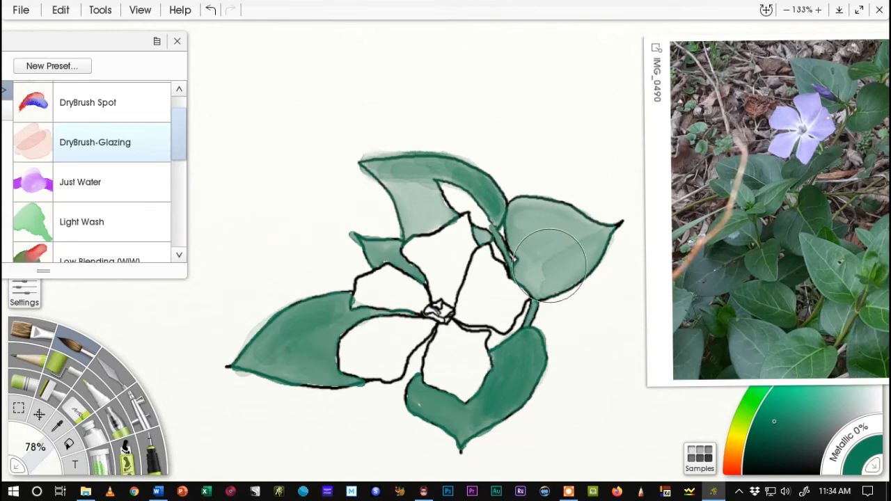
left_click_drag(546, 262, 574, 254)
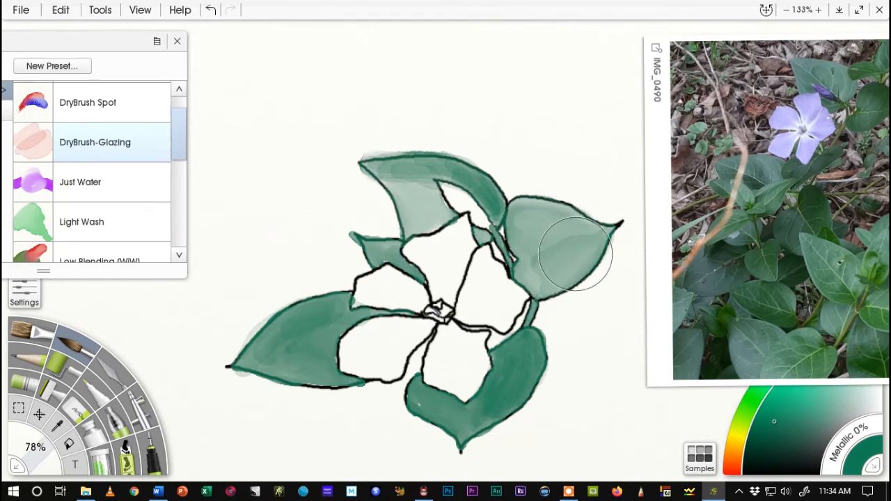
left_click_drag(576, 253, 532, 284)
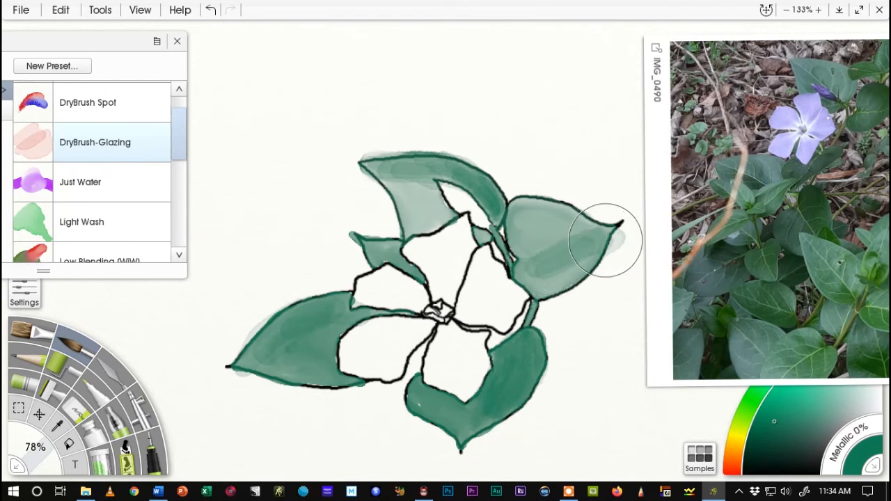
left_click_drag(606, 239, 537, 281)
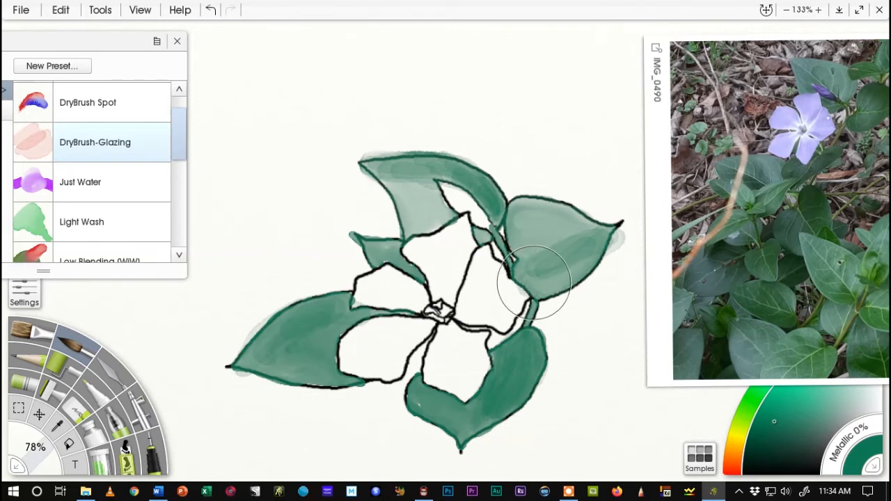
left_click_drag(532, 281, 588, 248)
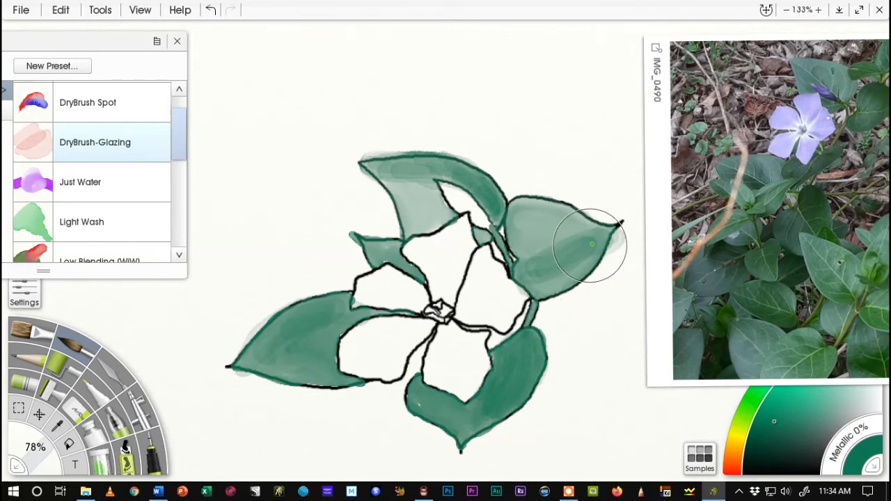
left_click_drag(592, 244, 543, 288)
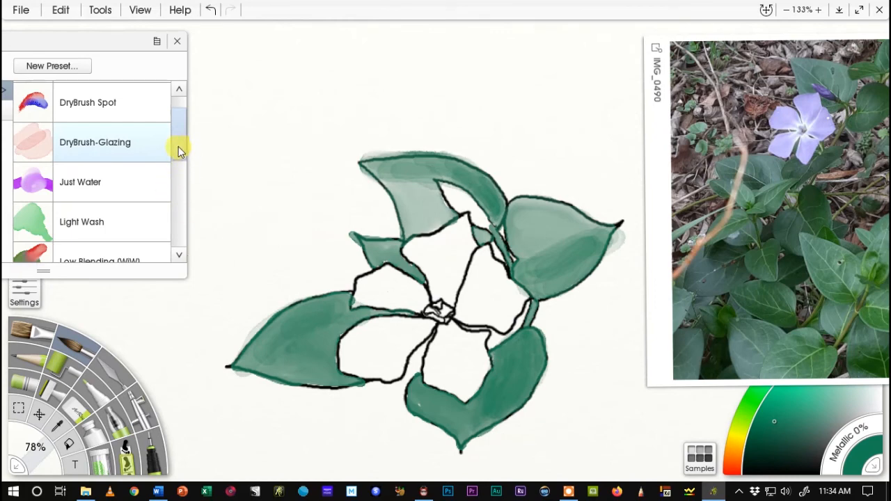
- Try the Medium Wash preset, then move on toward the Strong Color - Mix watercolor preset
scroll("down", 3)
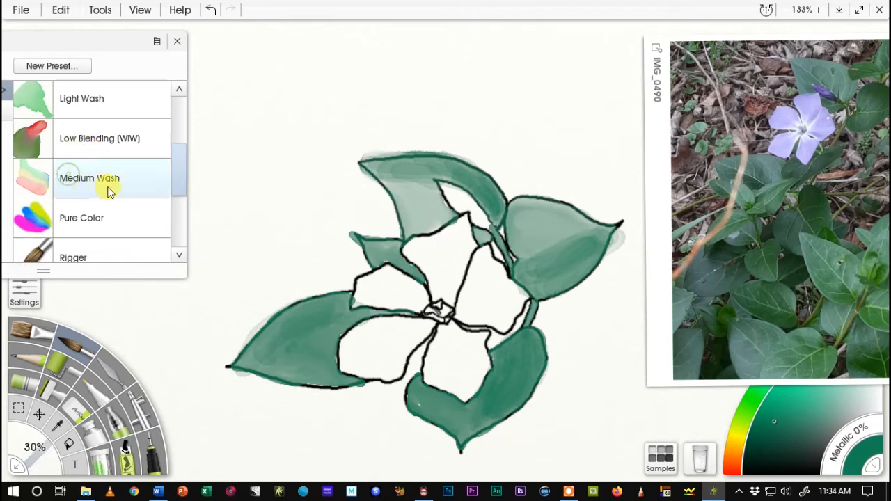
left_click(90, 178)
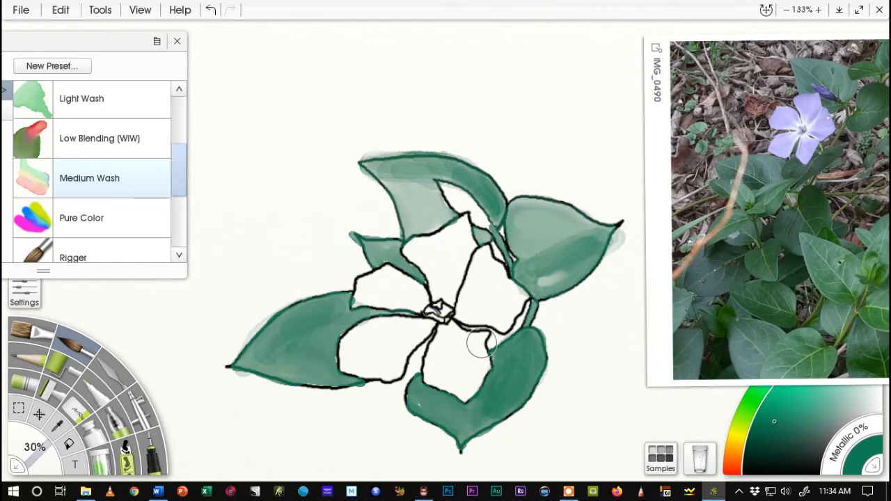
left_click(210, 10)
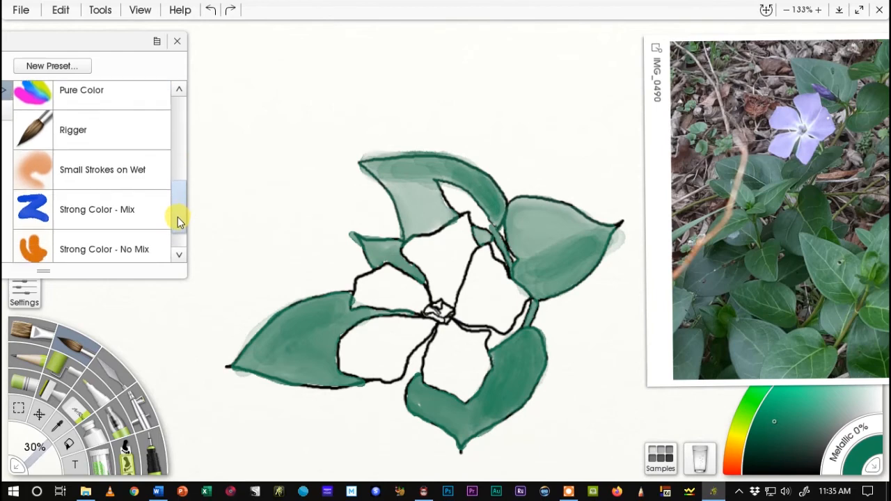
scroll("down", 3)
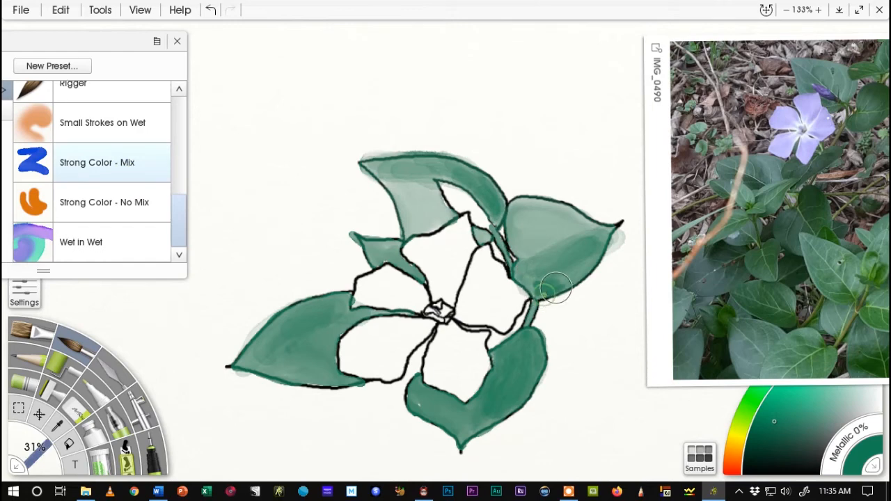
- Shade the right leaf's base and tip darker, then darken the top leaf along its edge and tip
left_click_drag(557, 288, 584, 270)
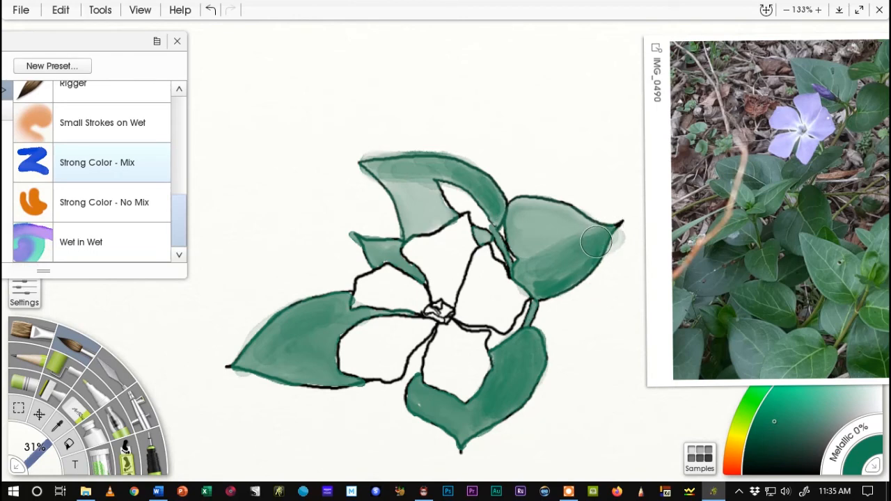
left_click_drag(596, 242, 550, 278)
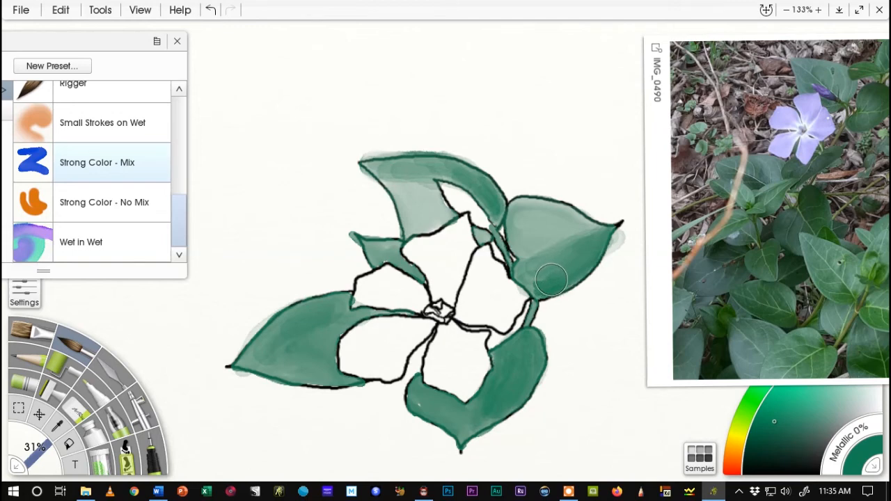
mouse_move(538, 280)
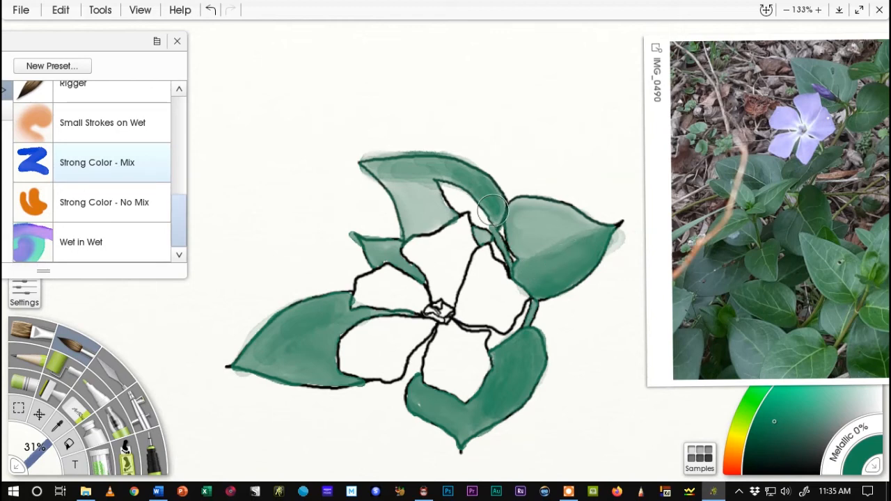
mouse_move(499, 210)
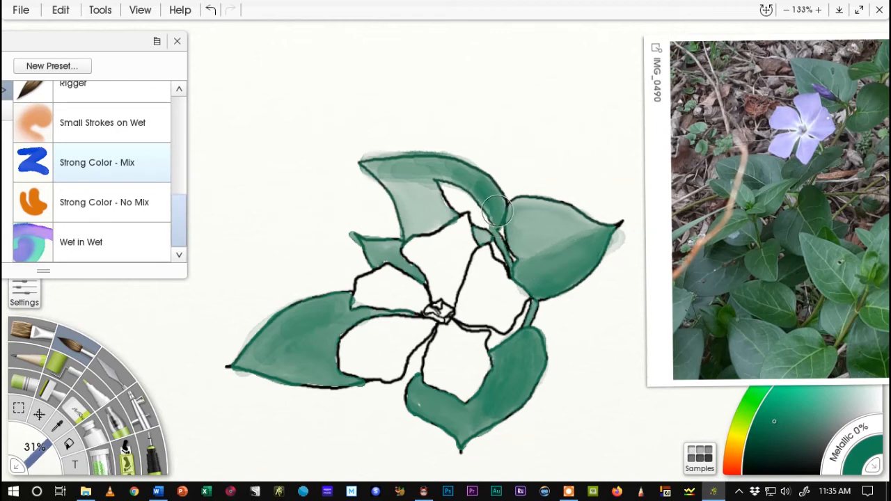
left_click_drag(499, 209, 459, 174)
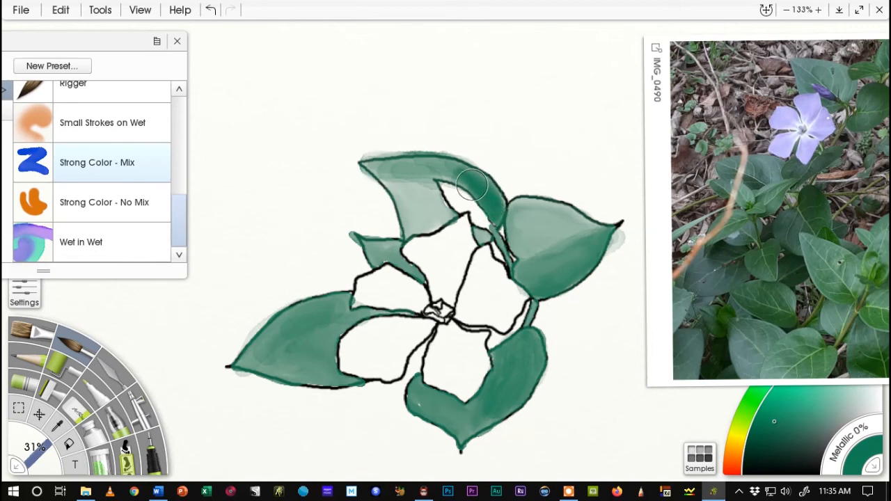
left_click_drag(473, 184, 431, 164)
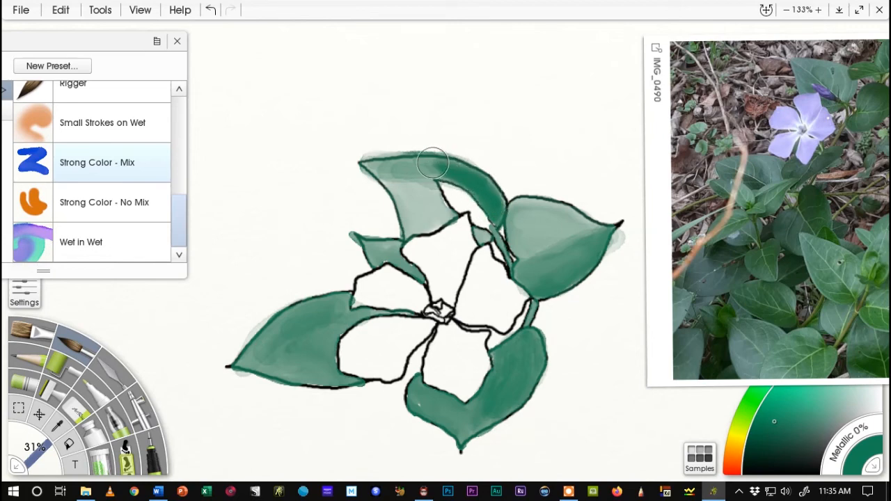
left_click_drag(432, 164, 459, 179)
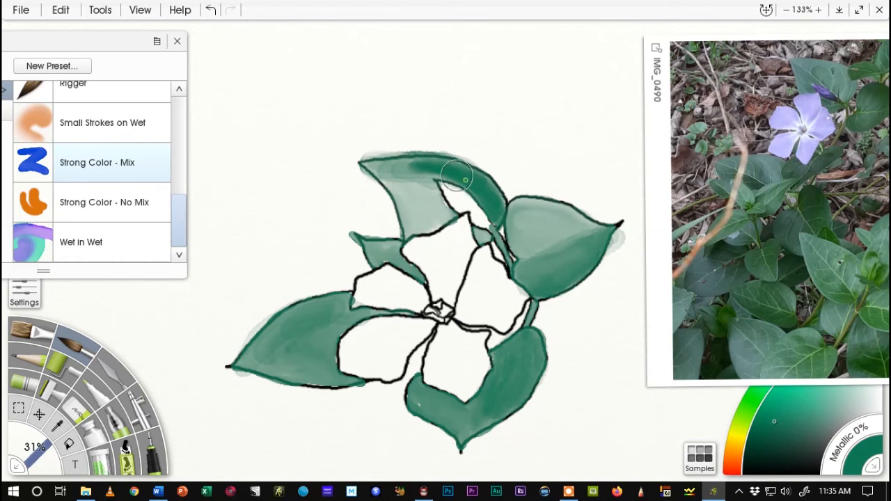
left_click_drag(458, 180, 370, 166)
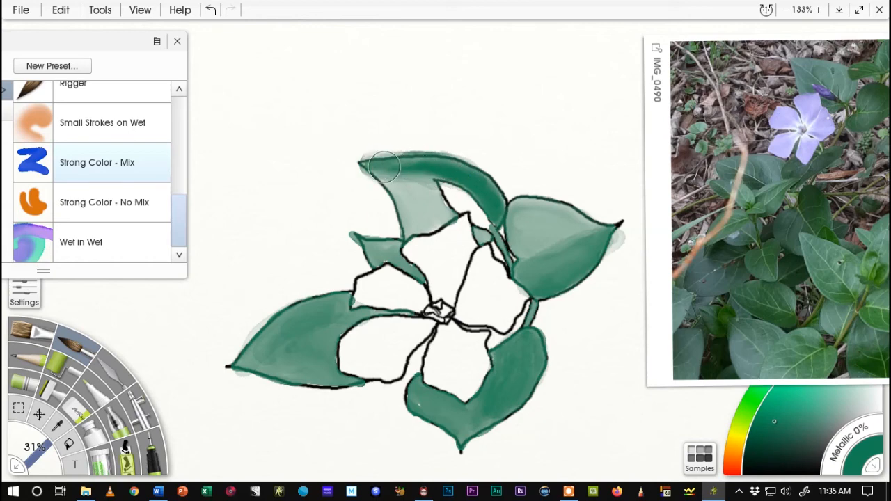
left_click_drag(383, 164, 420, 184)
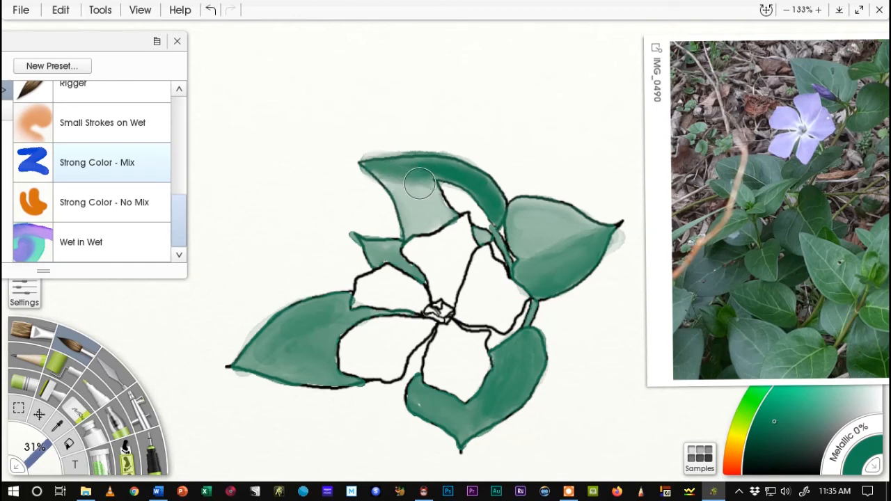
left_click_drag(421, 184, 449, 216)
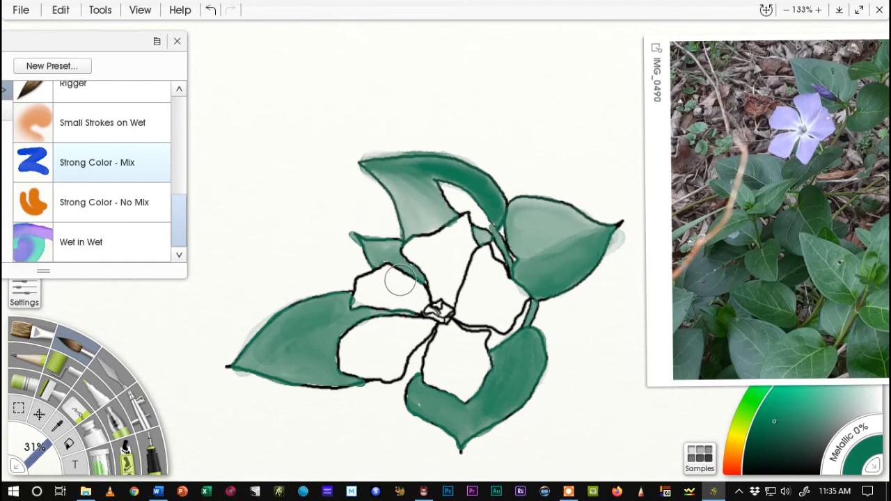
- Add darker green to the right and lower-right leaves and shade the long left leaf through to its tip
left_click_drag(401, 280, 540, 248)
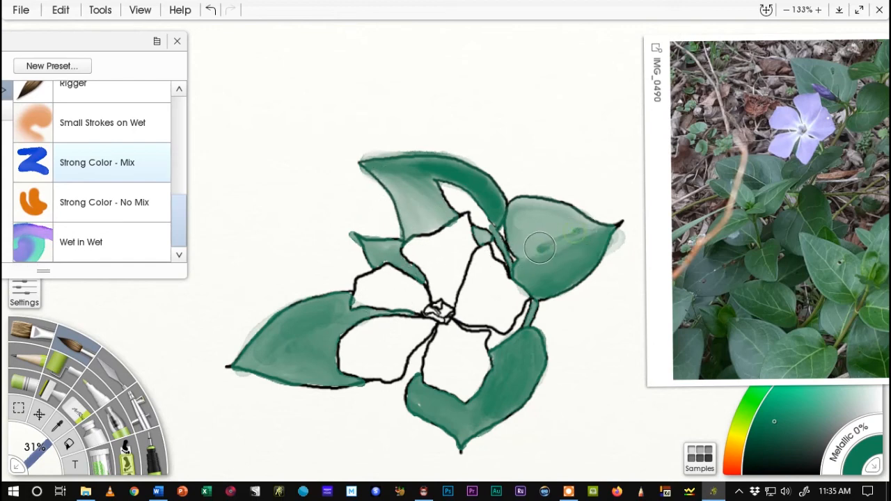
left_click_drag(540, 248, 523, 240)
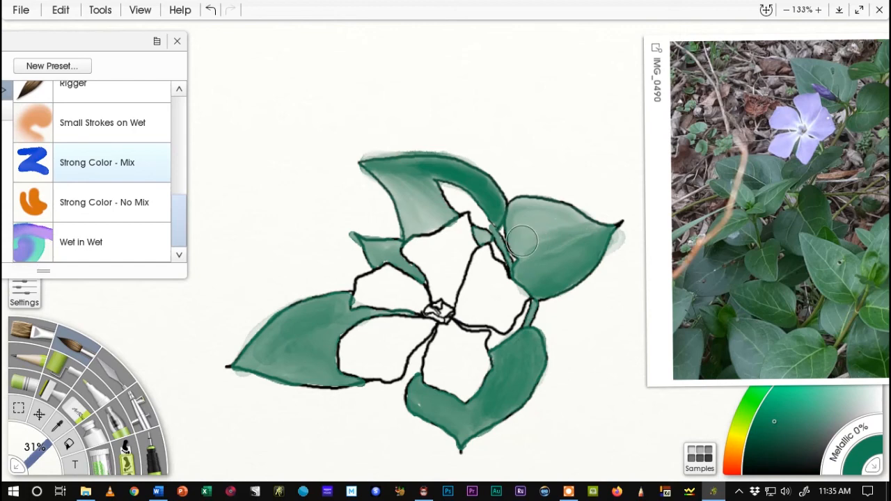
mouse_move(536, 222)
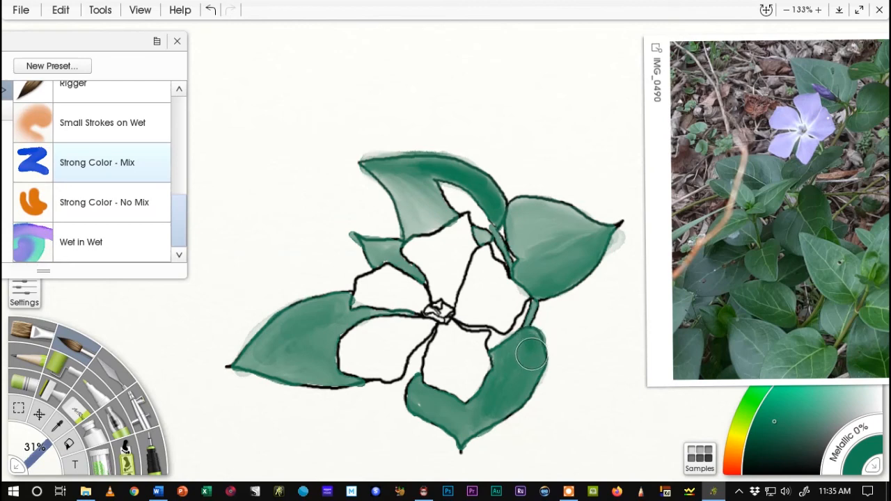
left_click_drag(532, 355, 508, 397)
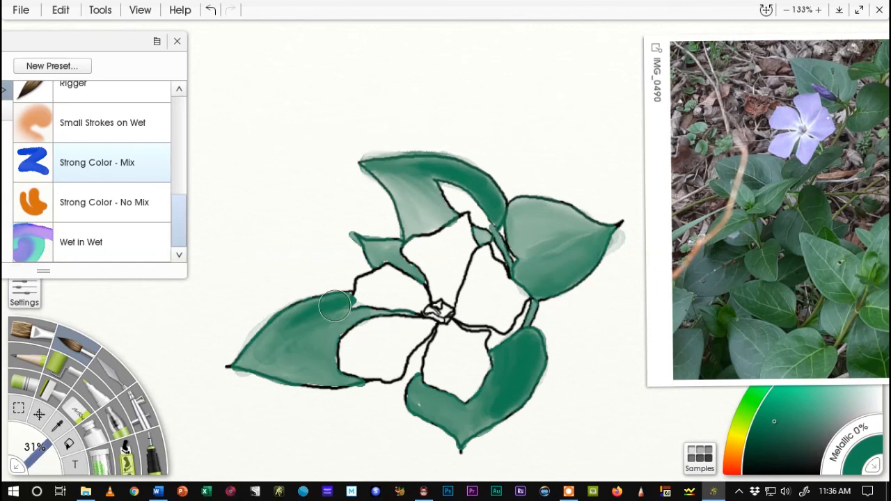
left_click_drag(335, 307, 265, 341)
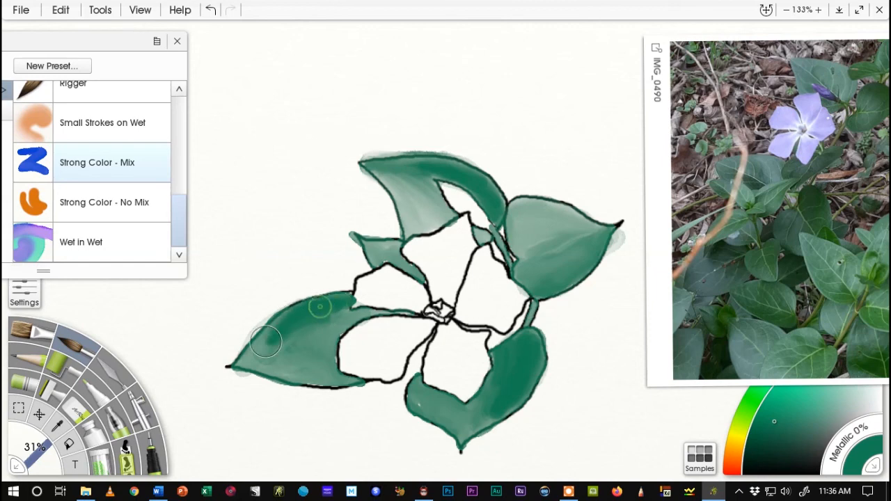
left_click_drag(265, 341, 337, 326)
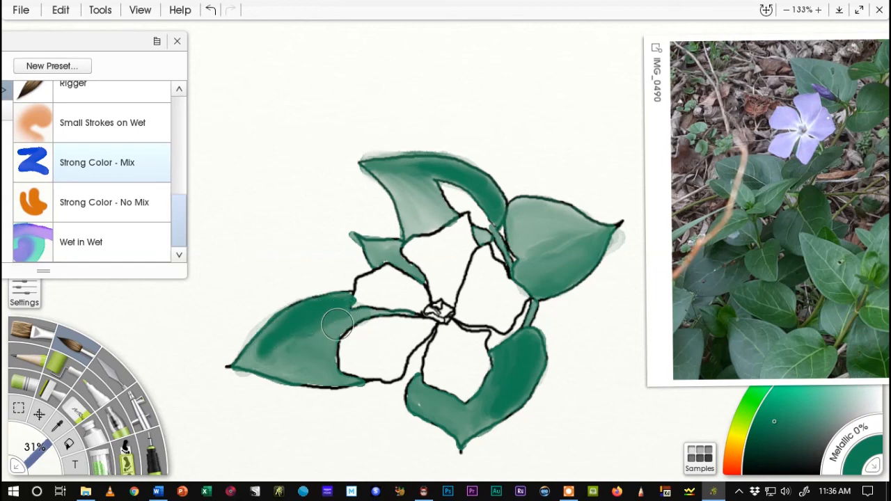
left_click_drag(337, 326, 301, 319)
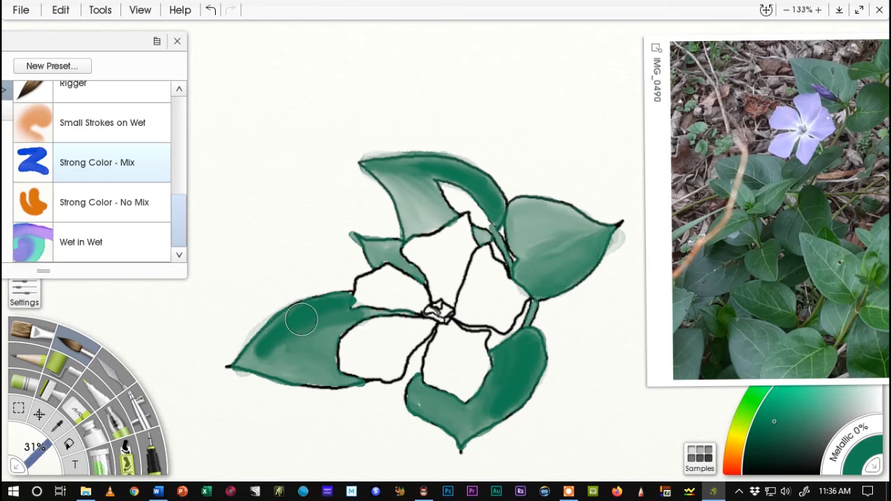
left_click_drag(301, 319, 248, 362)
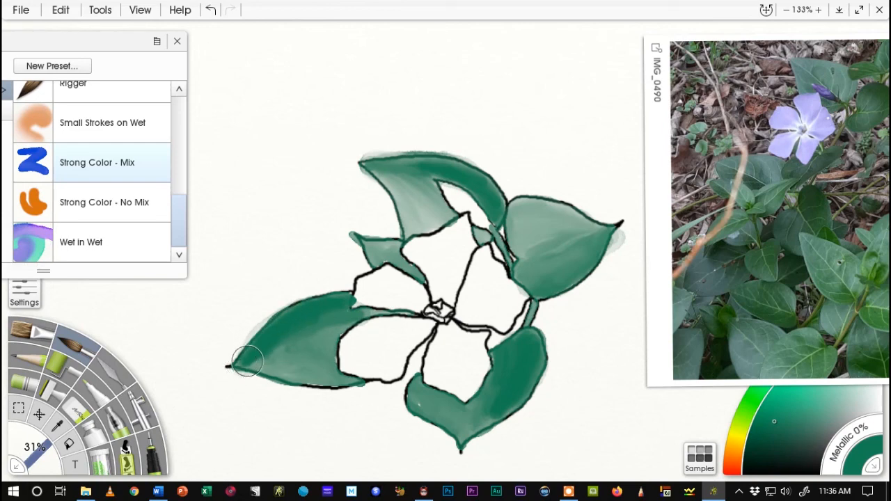
left_click_drag(248, 362, 360, 314)
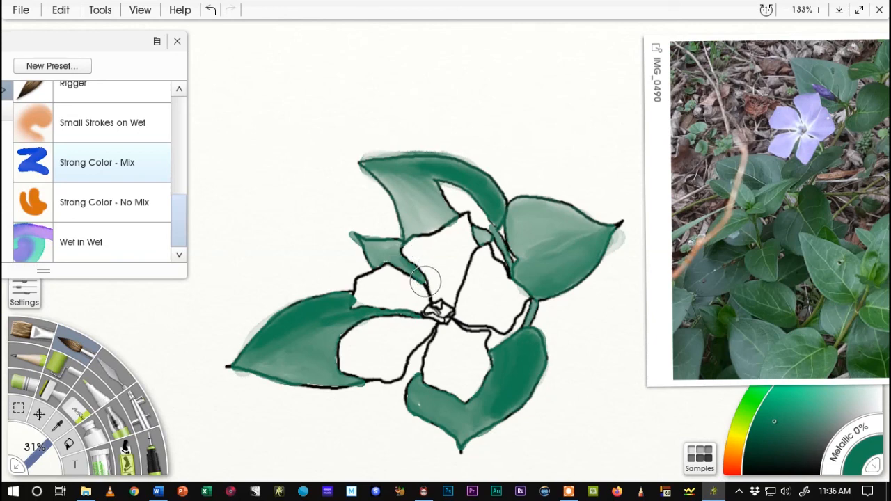
- Brush deeper green shading over the small upper-left leaf beside the petals
left_click_drag(428, 281, 401, 249)
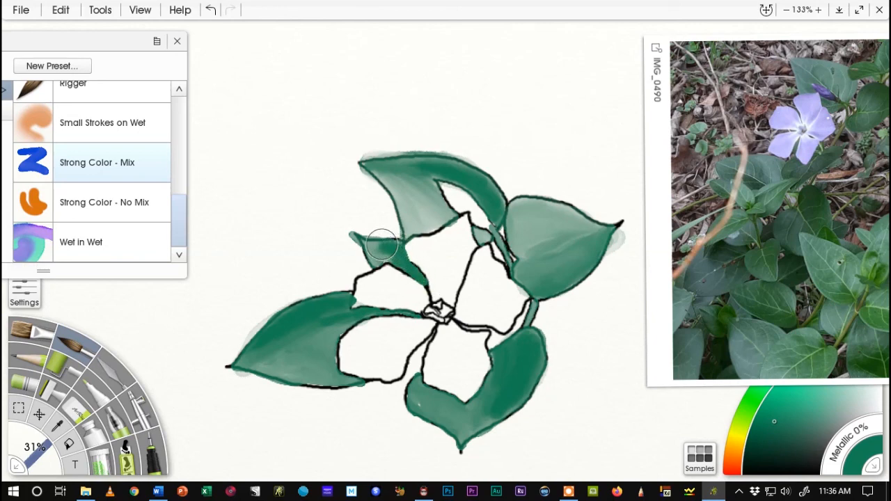
left_click_drag(383, 244, 393, 262)
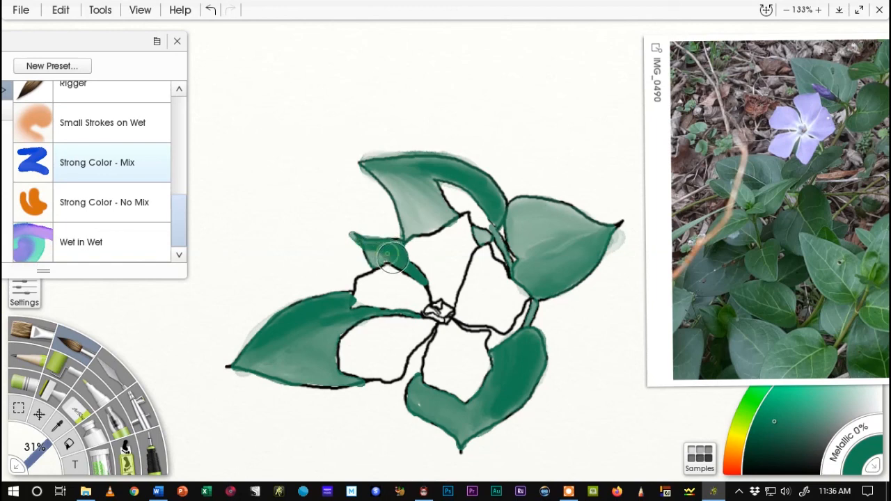